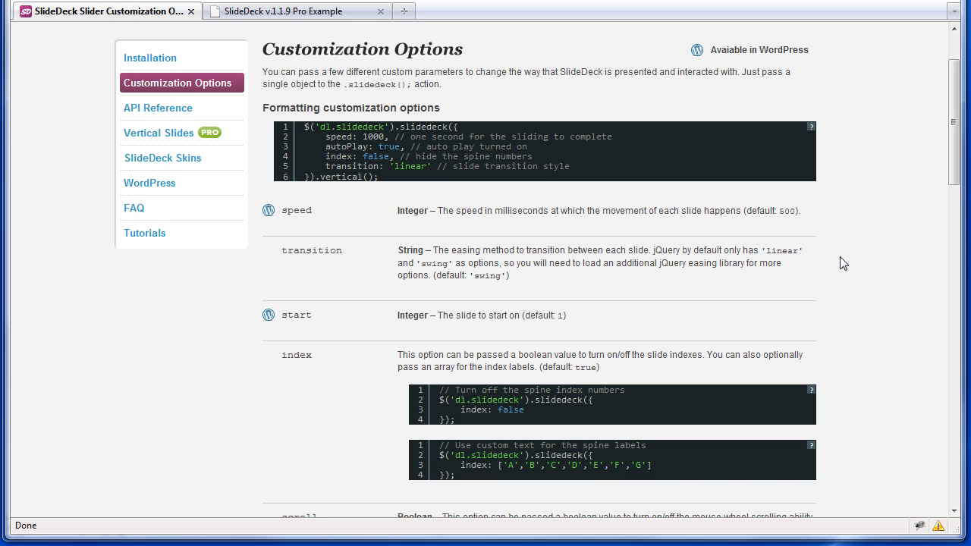
pyautogui.moveTo(460, 227)
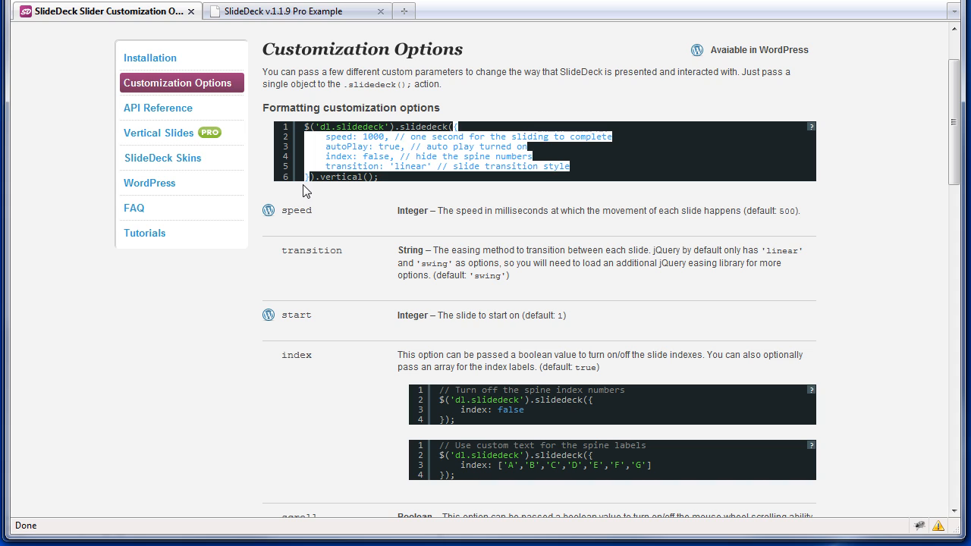
pyautogui.moveTo(300, 194)
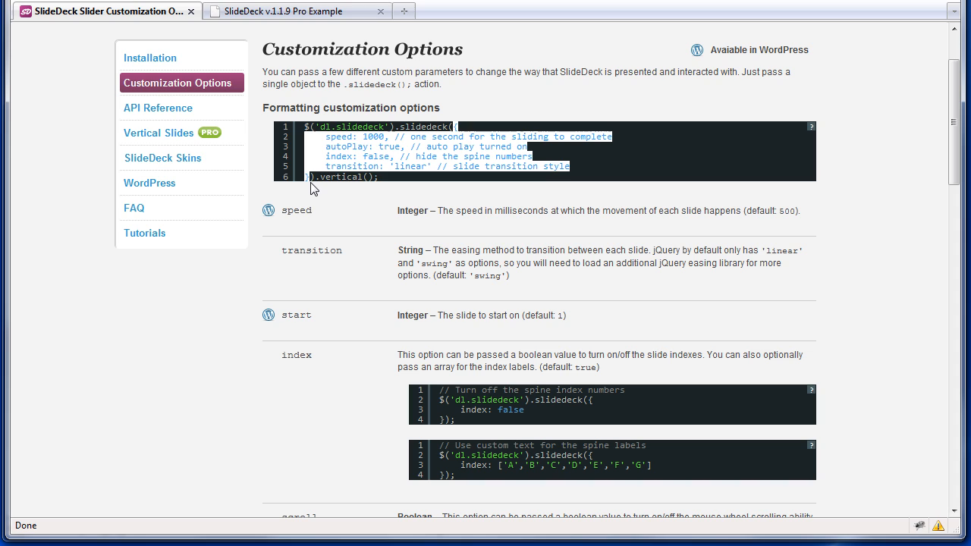
pyautogui.moveTo(639, 247)
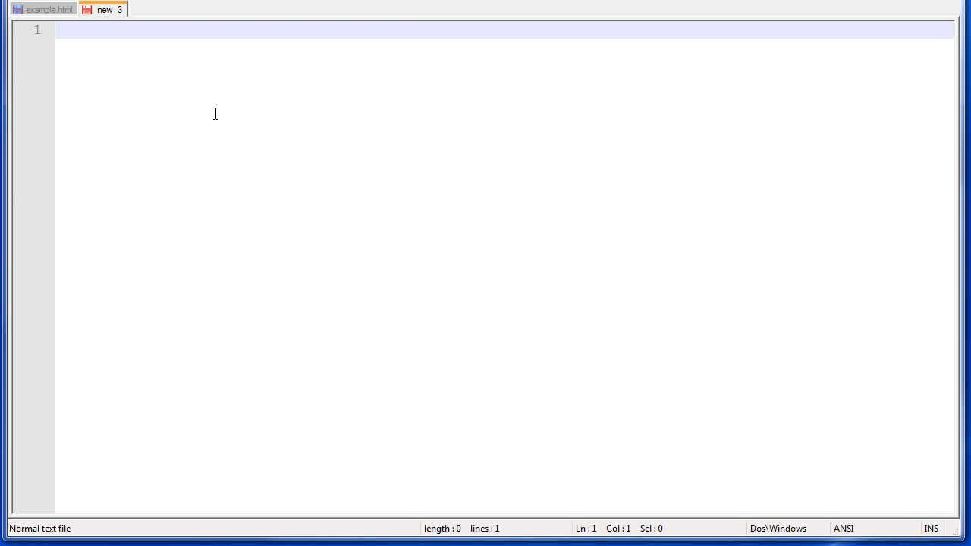
# - Type the scratch object { speed: 1000, transition: } in the new 3 document
pyautogui.write('{')
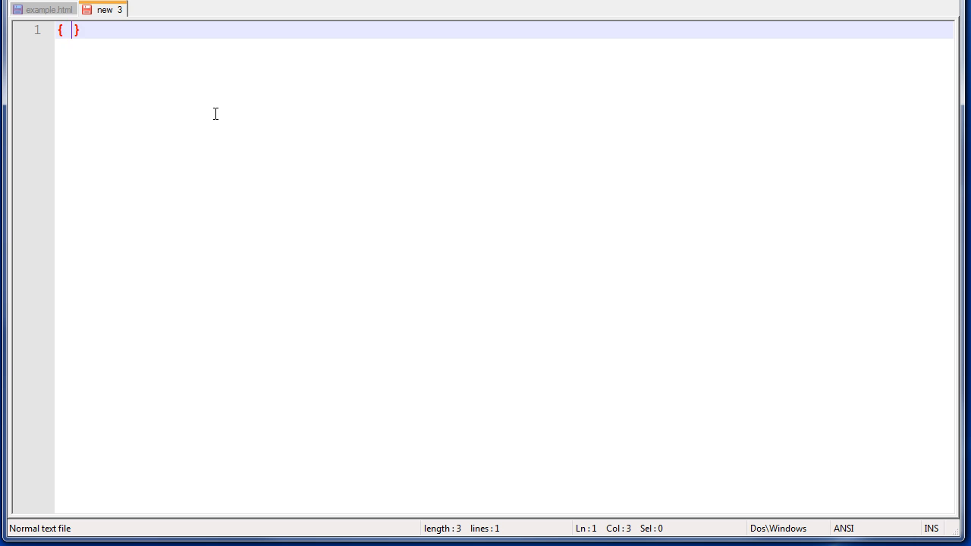
pyautogui.write('speed:')
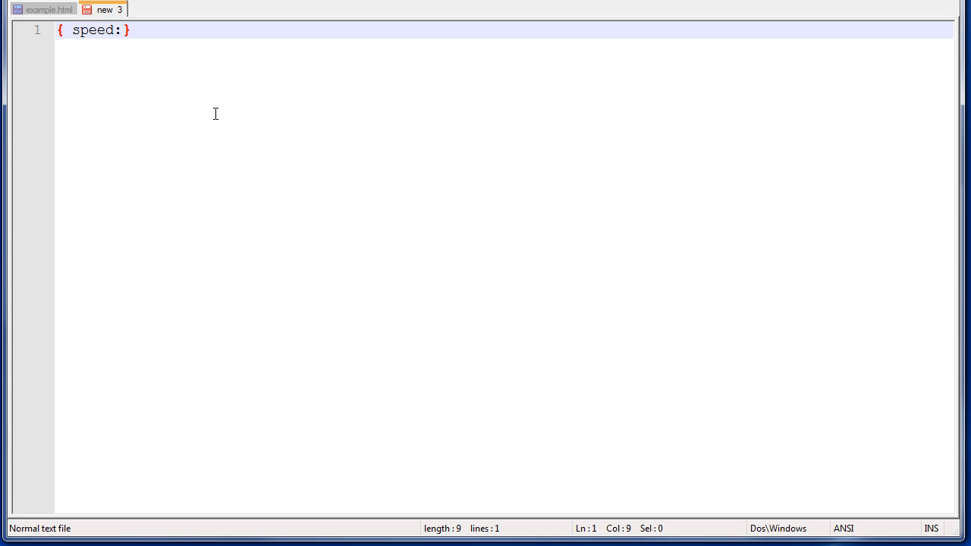
pyautogui.write('" "')
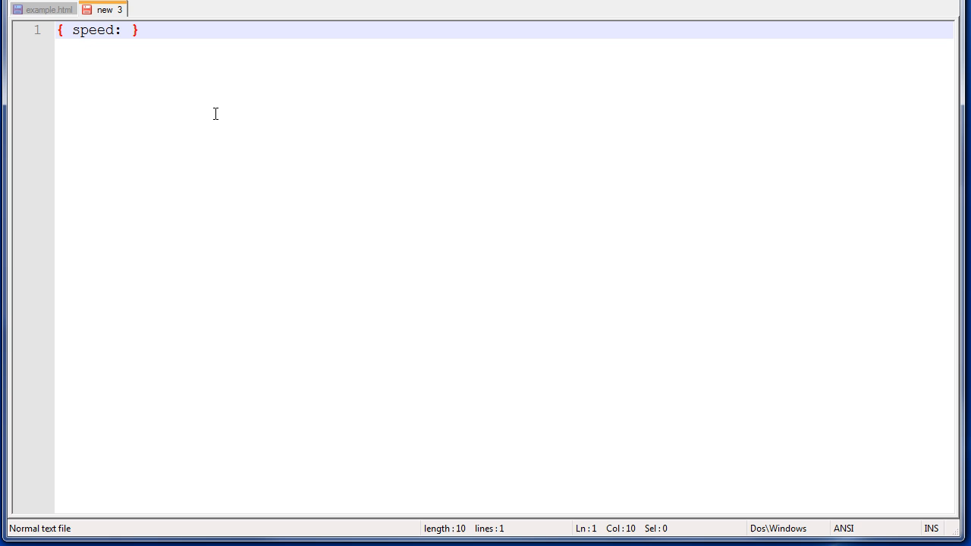
pyautogui.write('100')
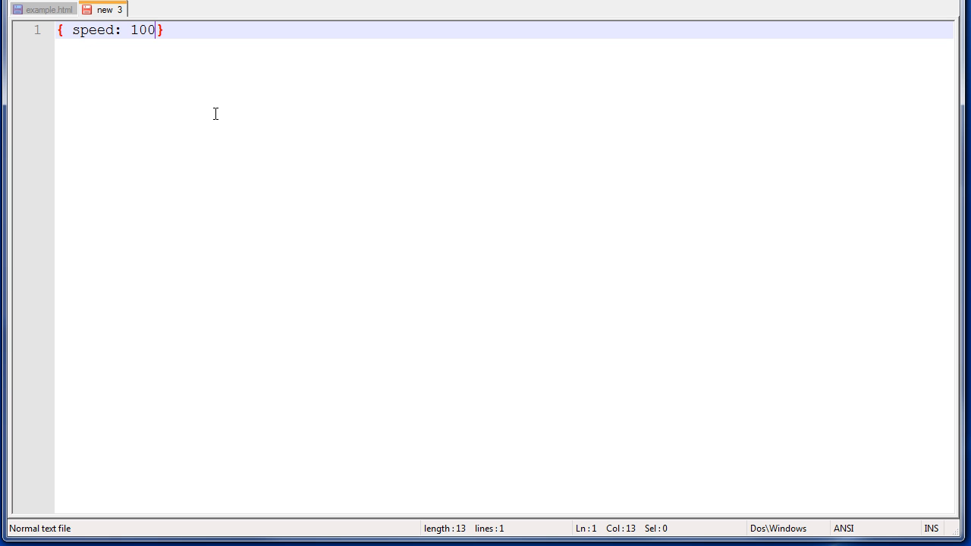
pyautogui.write('0')
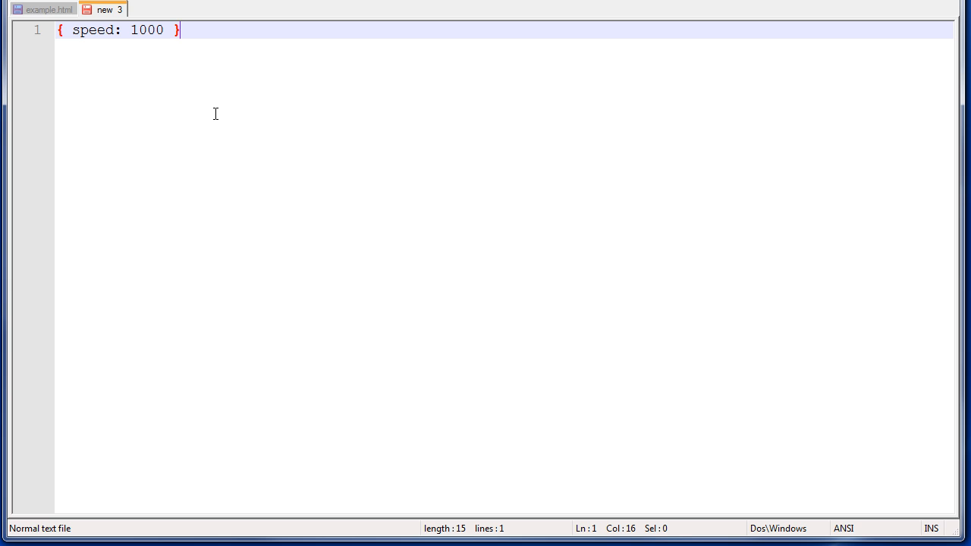
pyautogui.moveTo(131, 29); pyautogui.dragTo(149, 29)
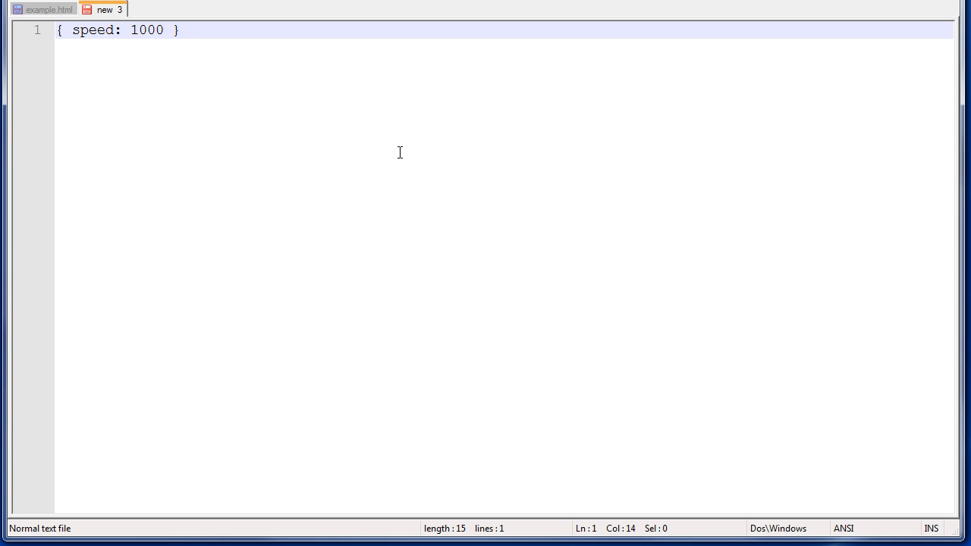
pyautogui.write(',')
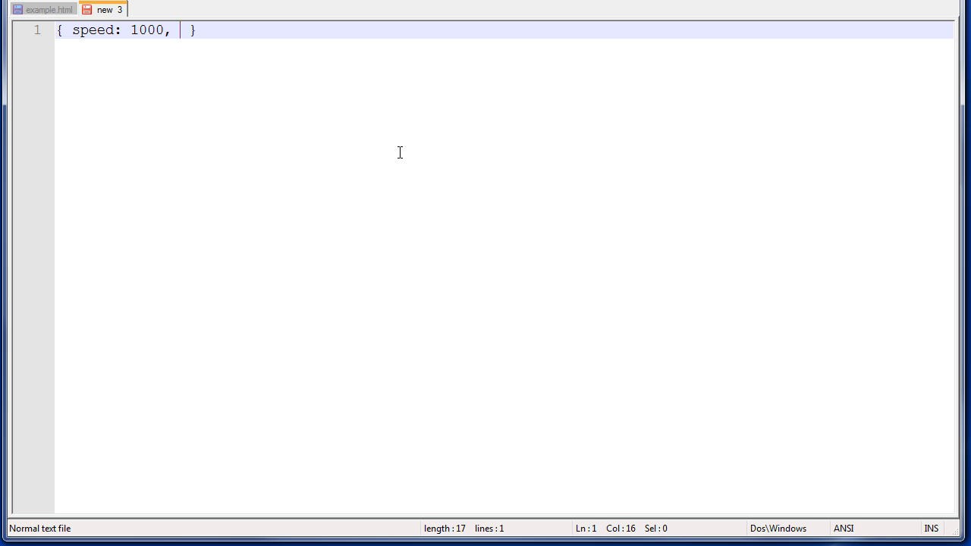
pyautogui.write('transition')
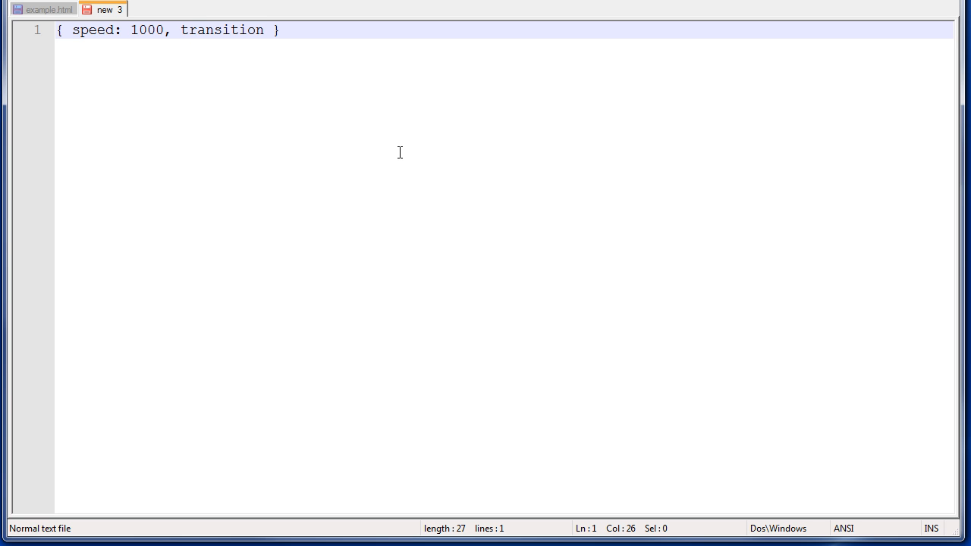
pyautogui.write(':')
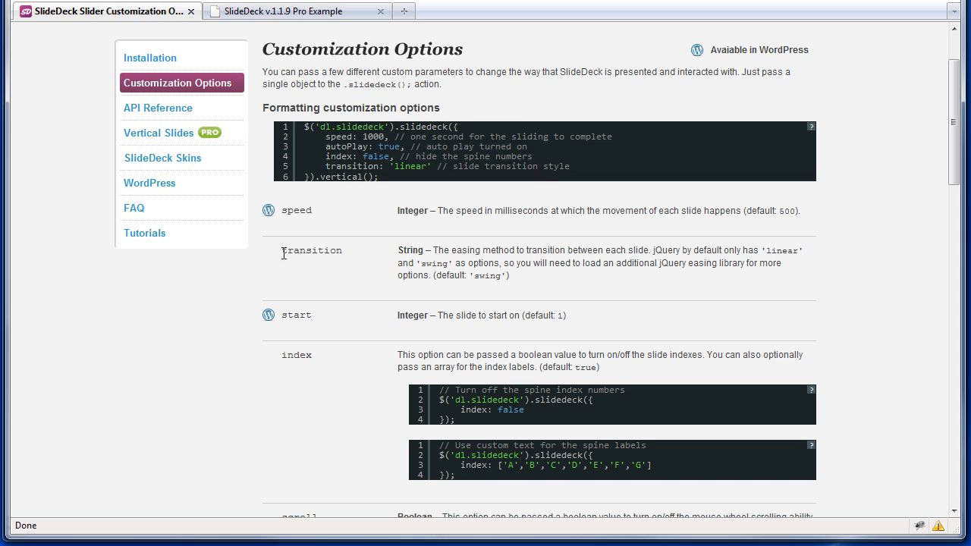
# - Highlight the transition option in the SlideDeck docs to read its allowed values
pyautogui.doubleClick(410, 251)
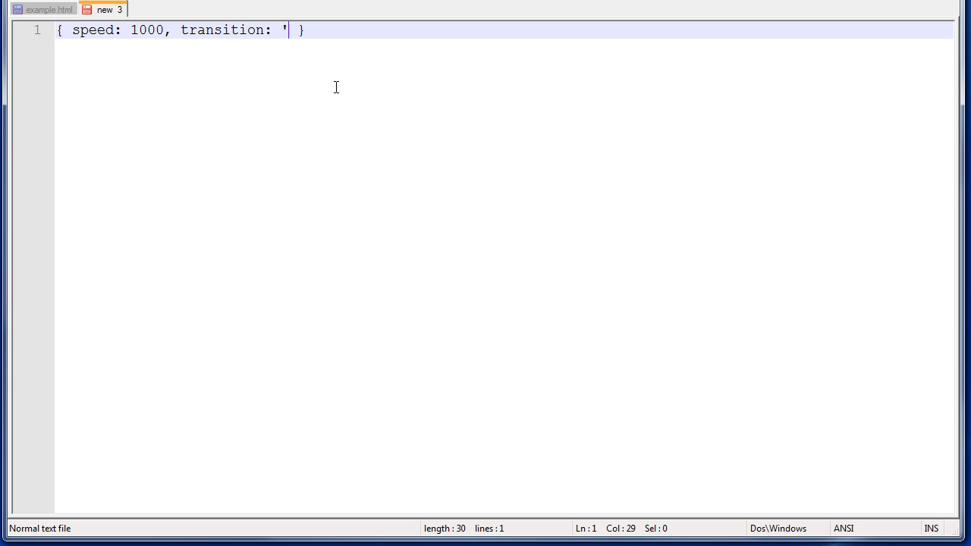
# - Complete transition: 'linear', split the object over four lines, and switch to example.html
pyautogui.write("linear'")
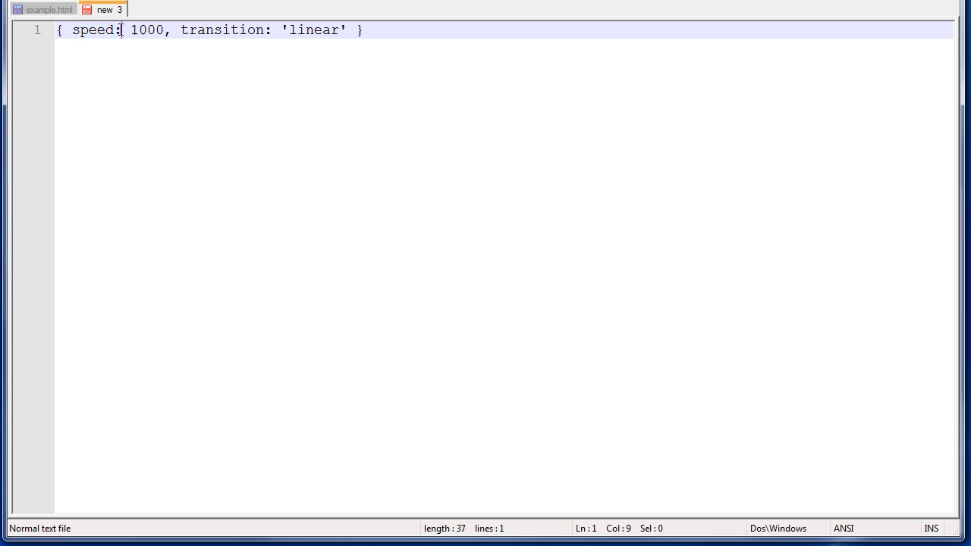
pyautogui.doubleClick(145, 29)
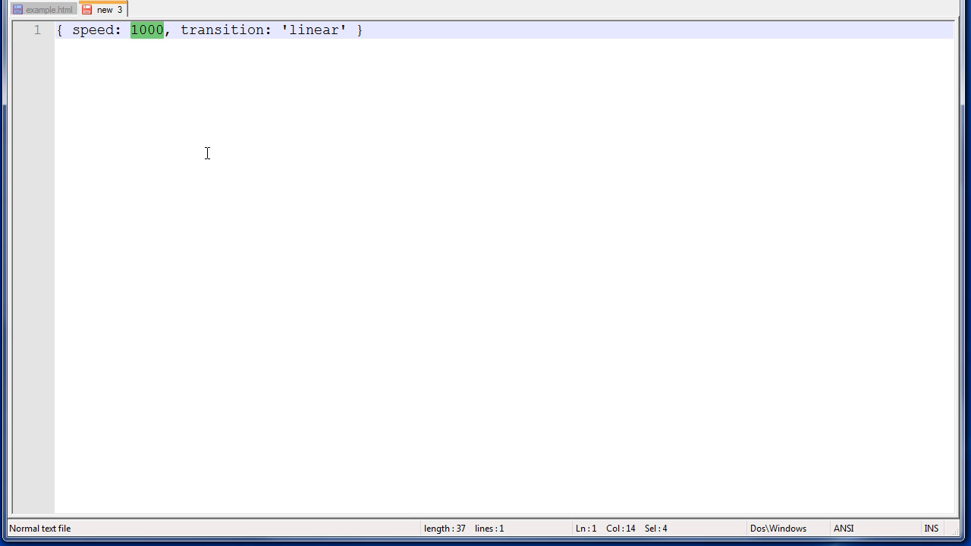
pyautogui.click(166, 30)
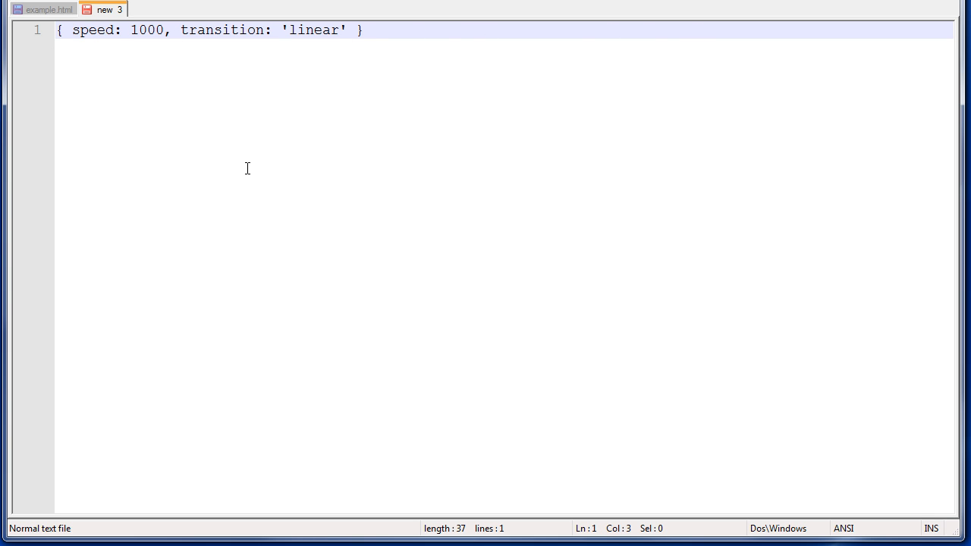
pyautogui.press('enter')
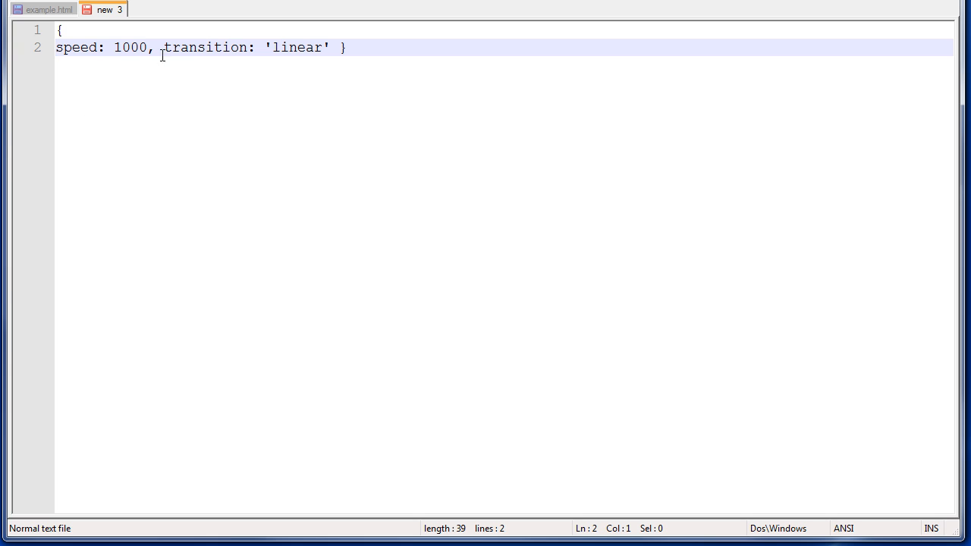
pyautogui.press('Enter')
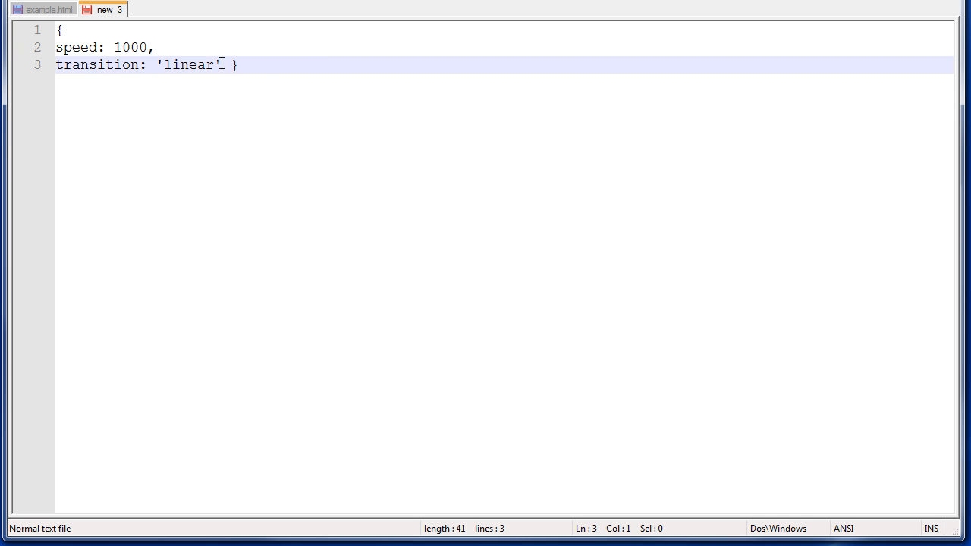
pyautogui.press('Enter')
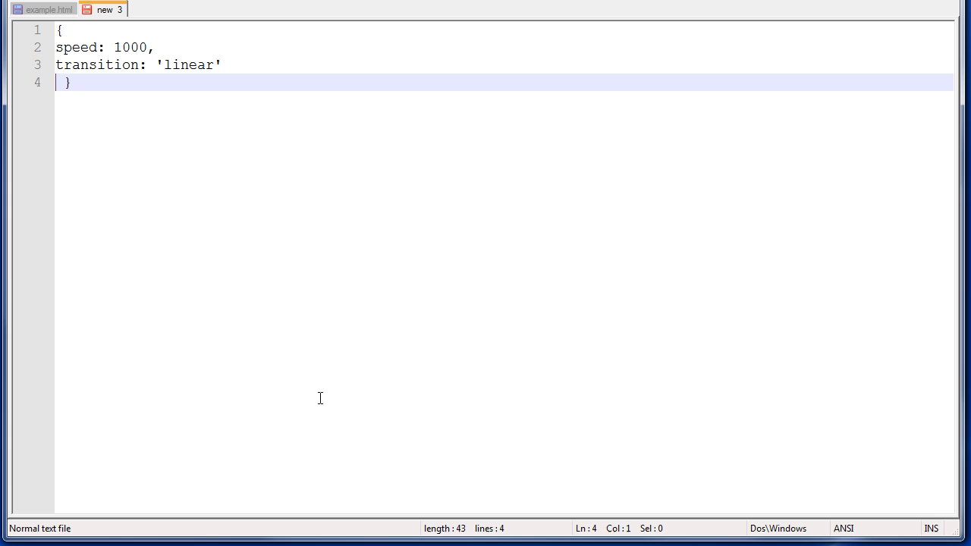
pyautogui.click(43, 9)
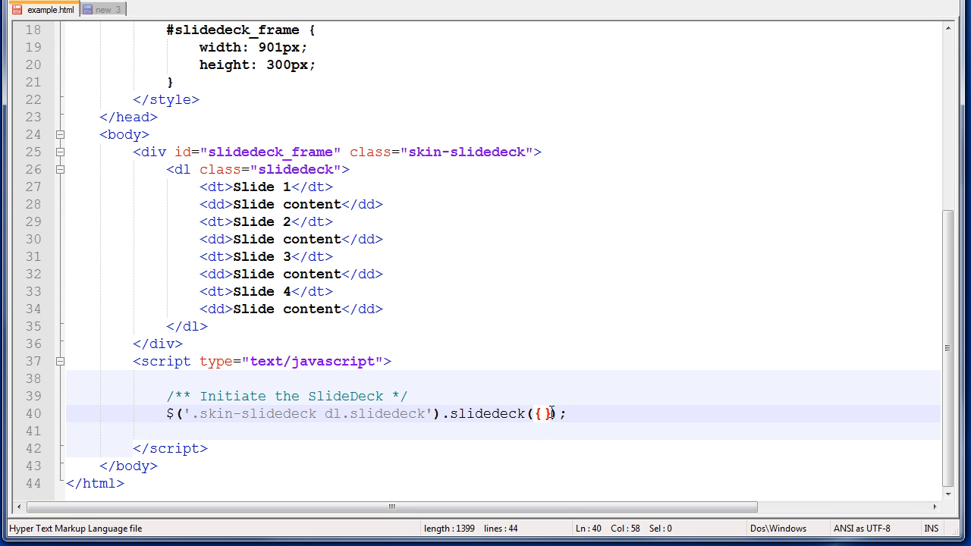
# - Delete the braces so the call reads slidedeck(), then preview it in Firefox
pyautogui.press('BackSpace')
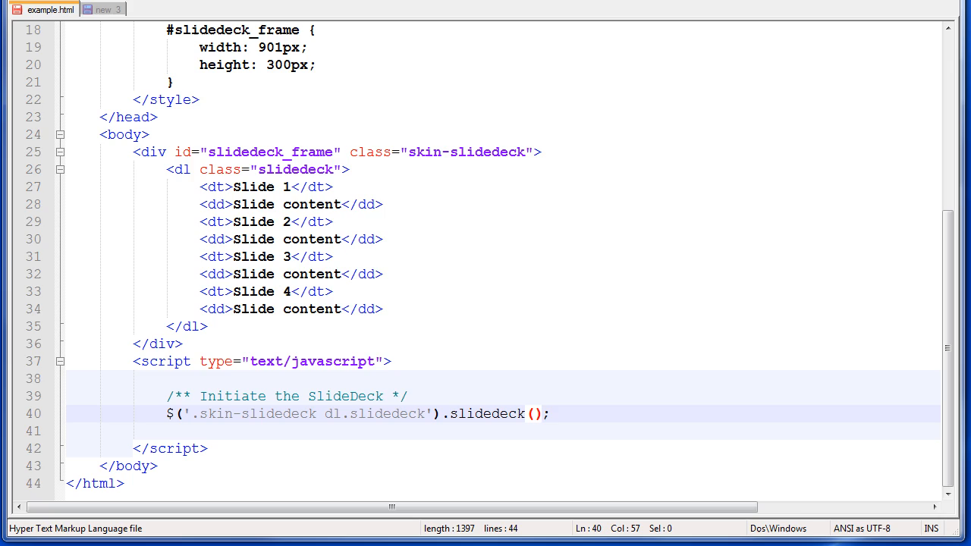
pyautogui.click(296, 10)
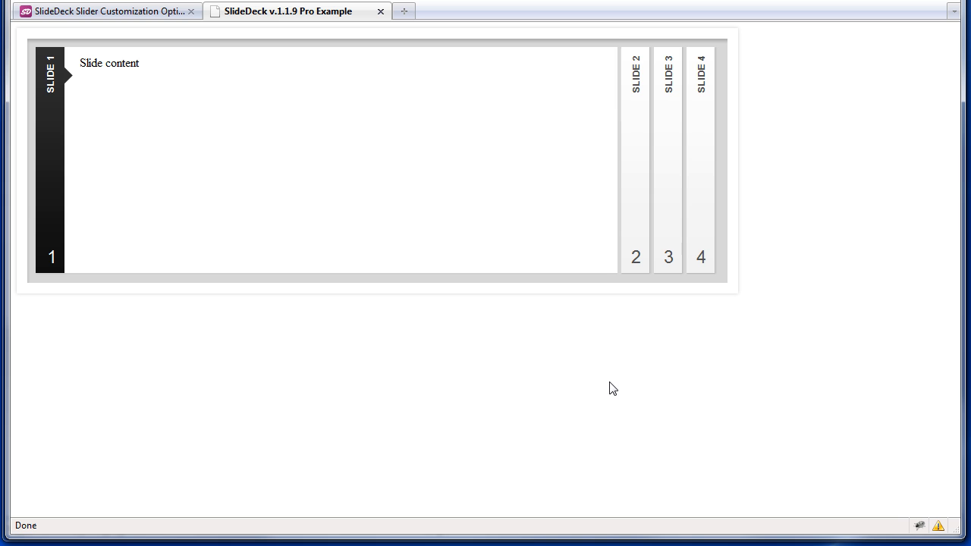
pyautogui.moveTo(431, 363)
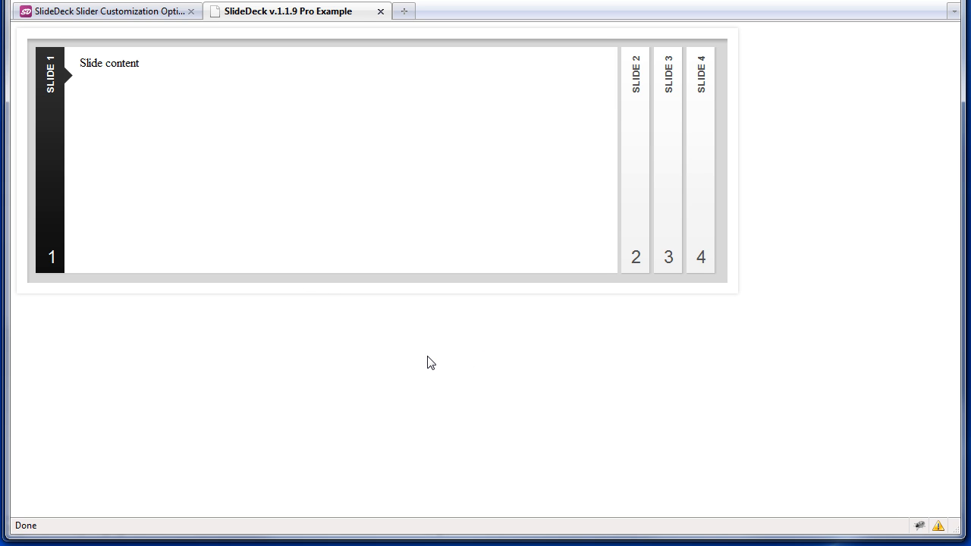
pyautogui.moveTo(587, 392)
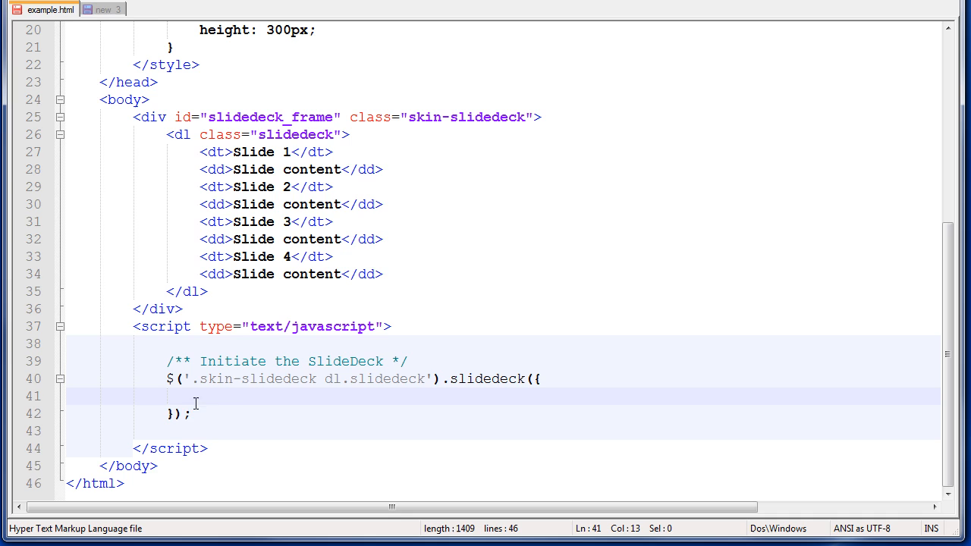
# - Type start: 3 inside example.html's slidedeck() options
pyautogui.write('s')
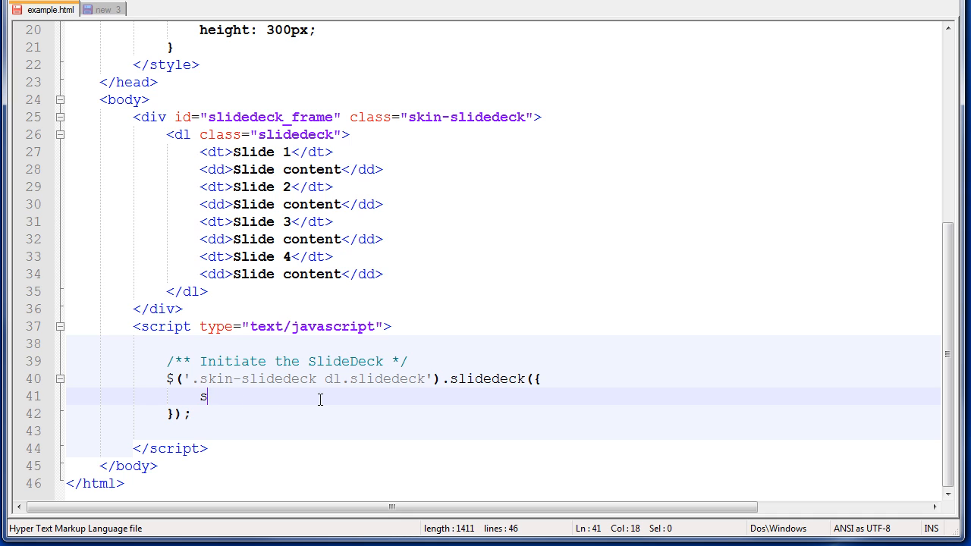
pyautogui.write('tart:')
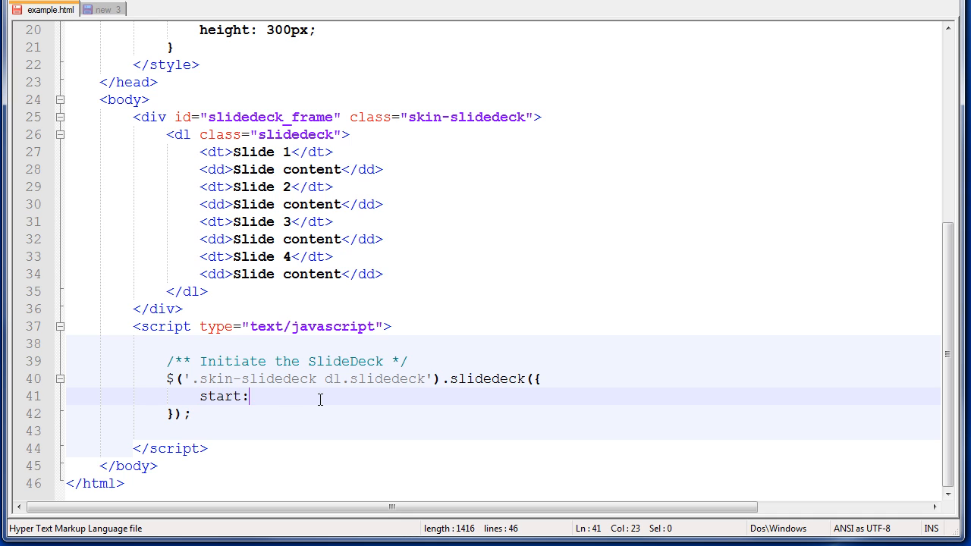
pyautogui.write('" "')
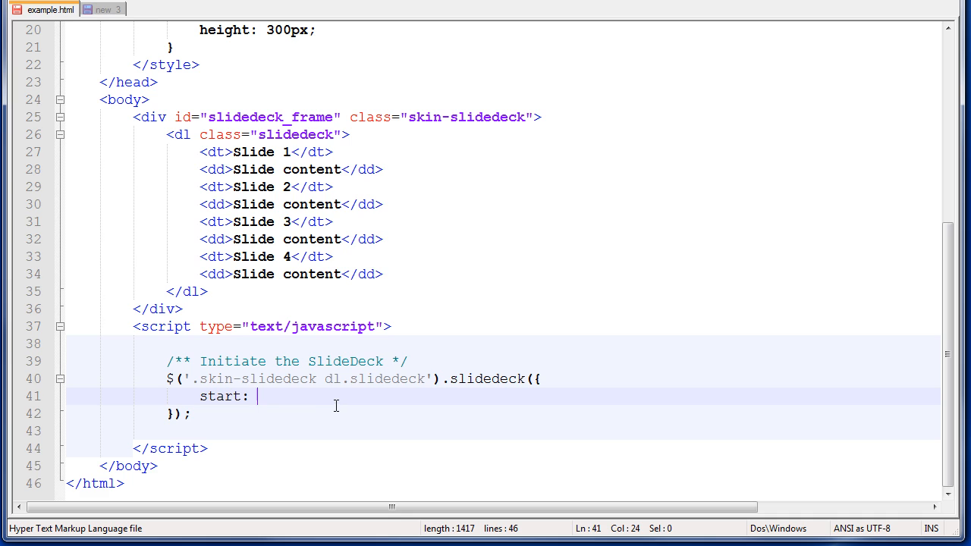
pyautogui.moveTo(382, 401)
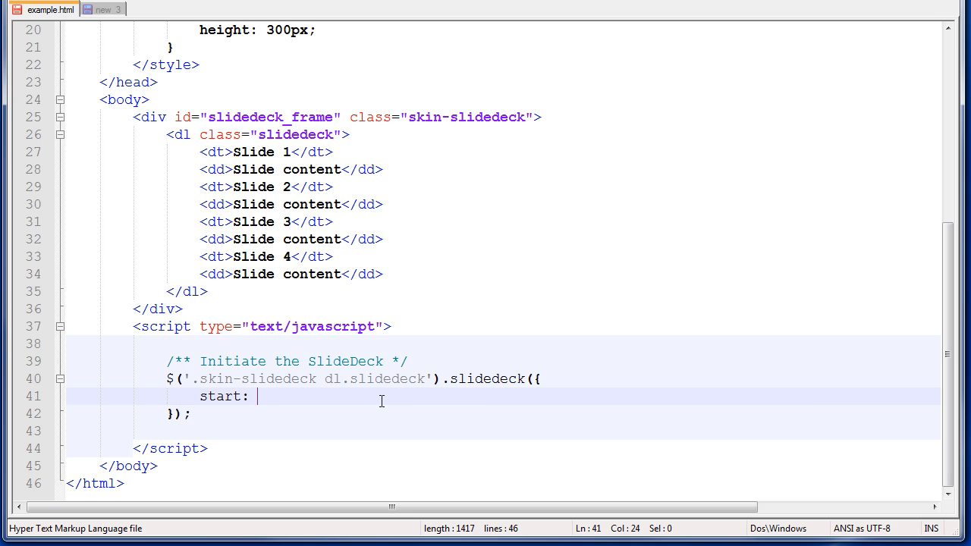
pyautogui.write('3')
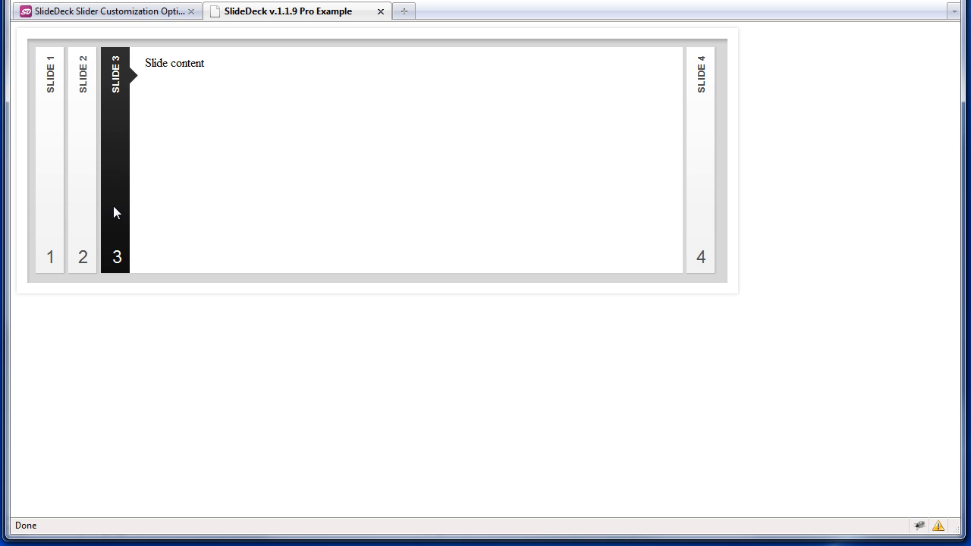
pyautogui.moveTo(780, 398)
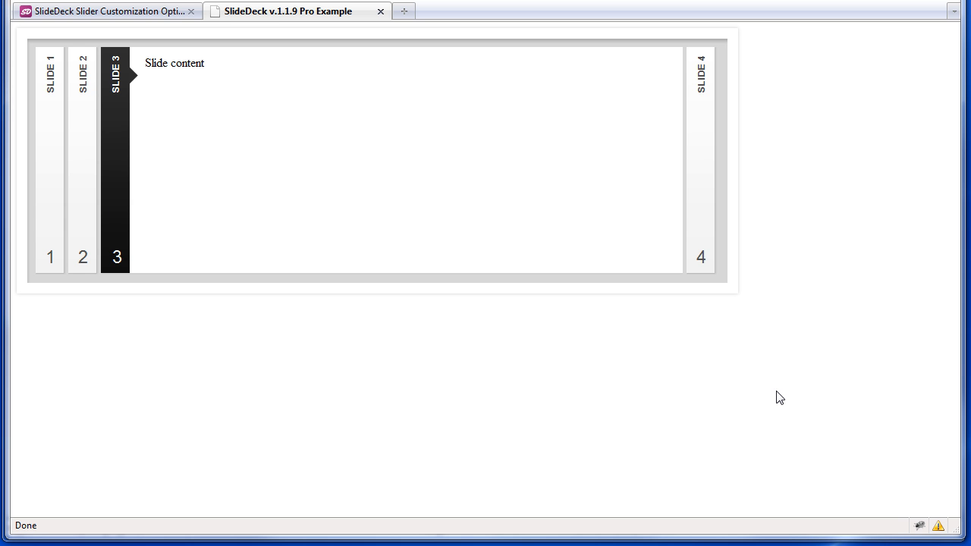
pyautogui.moveTo(49, 258)
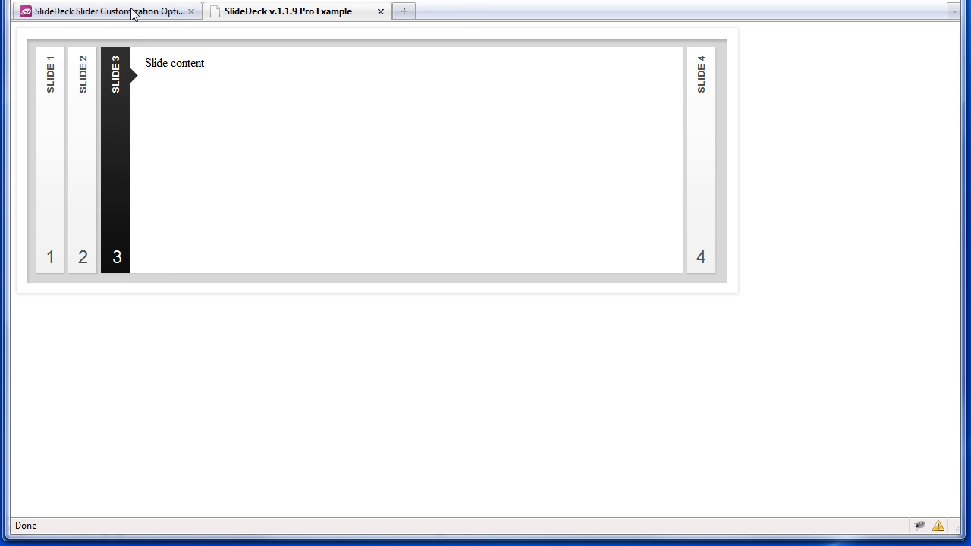
# - Look up the index option in the SlideDeck Customization Options docs
pyautogui.click(106, 11)
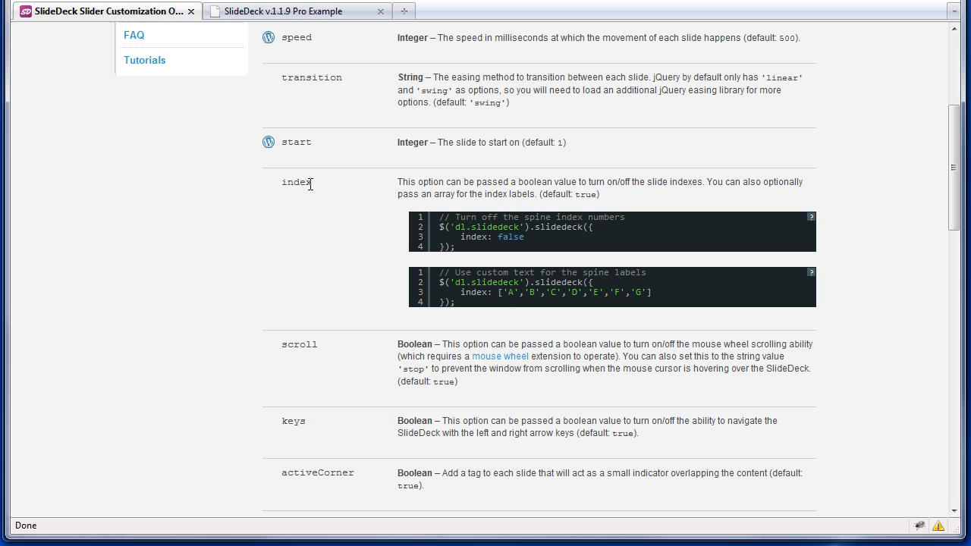
pyautogui.doubleClick(296, 182)
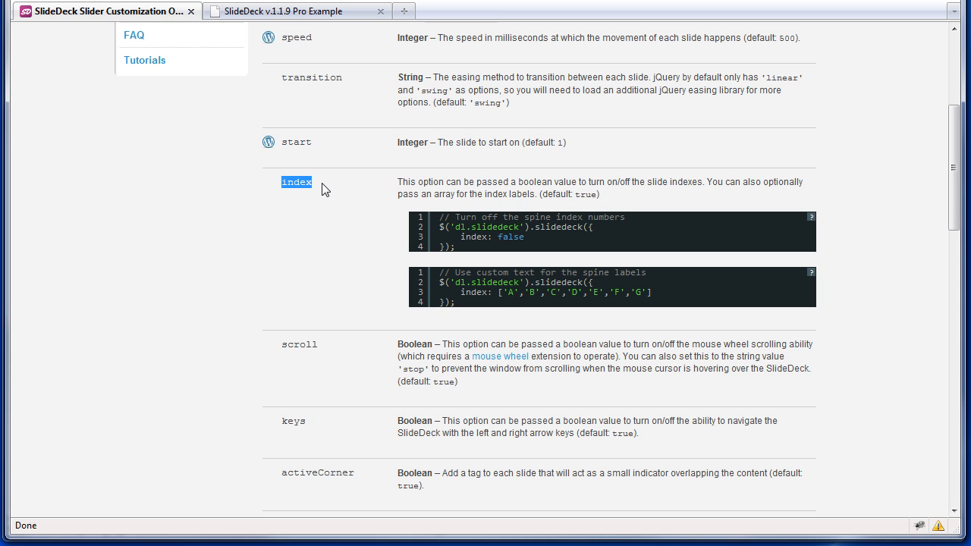
pyautogui.doubleClick(585, 194)
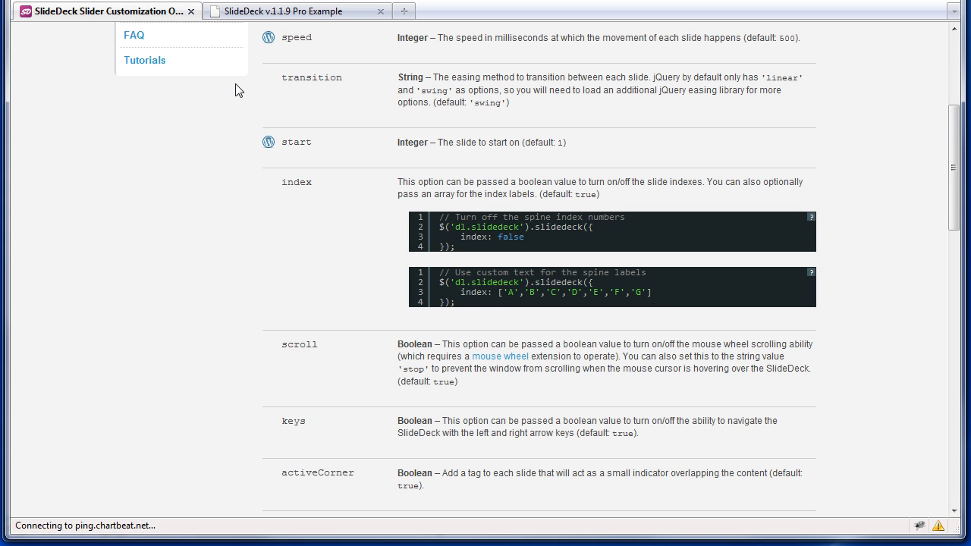
pyautogui.click(296, 11)
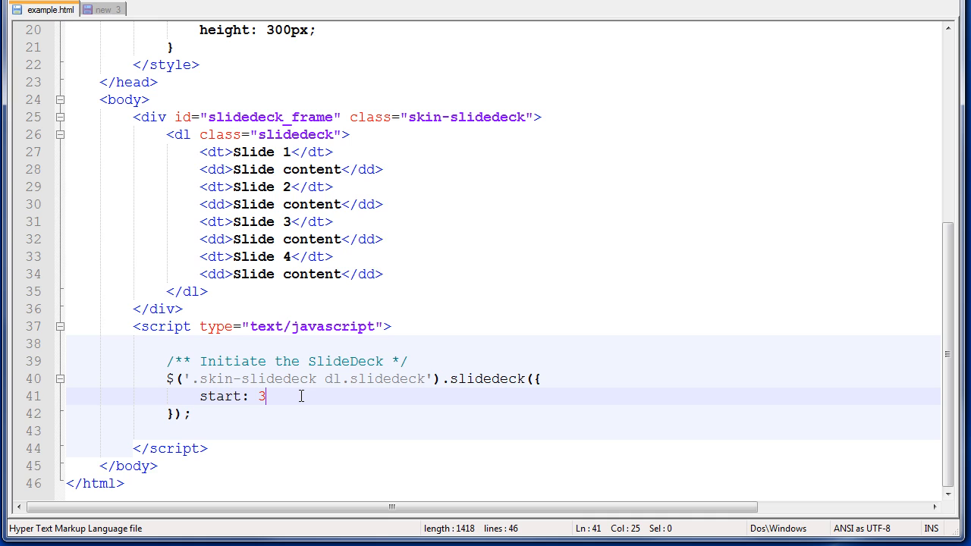
# - Add index: false after start: 3 and switch to the browser to preview
pyautogui.write(',')
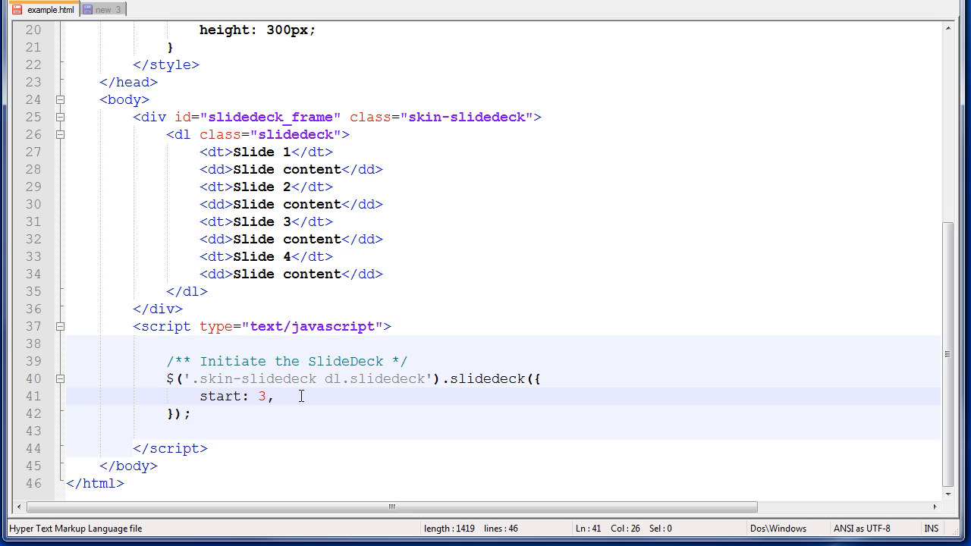
pyautogui.write('index')
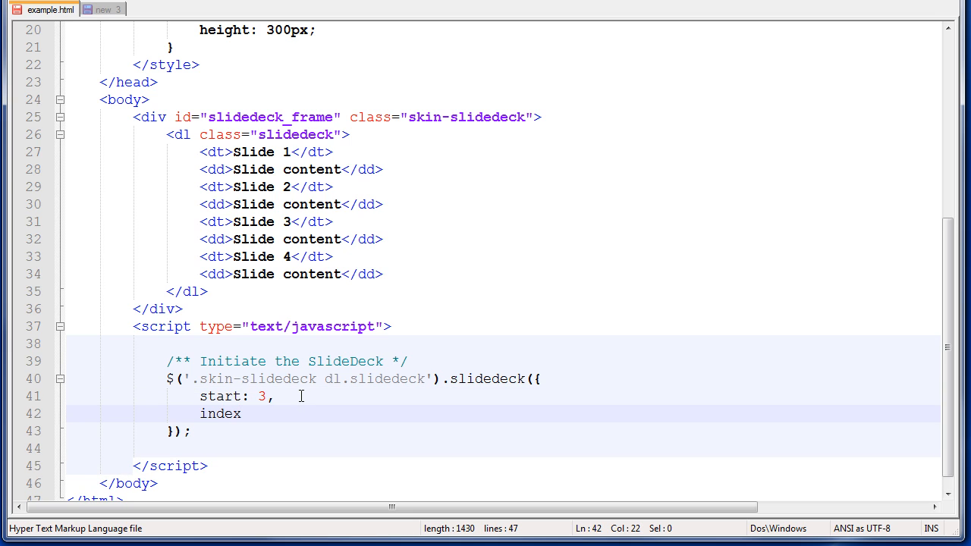
pyautogui.write(': true')
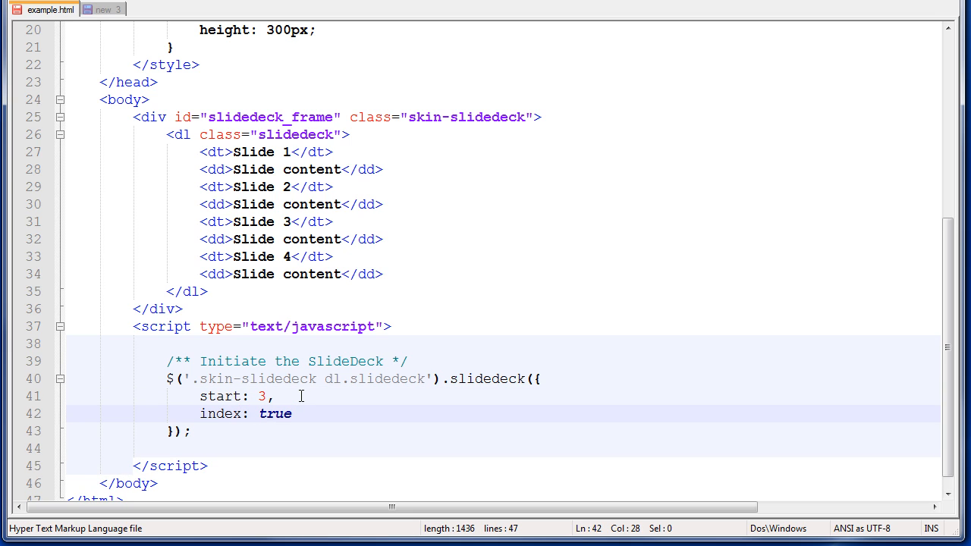
pyautogui.write('fals')
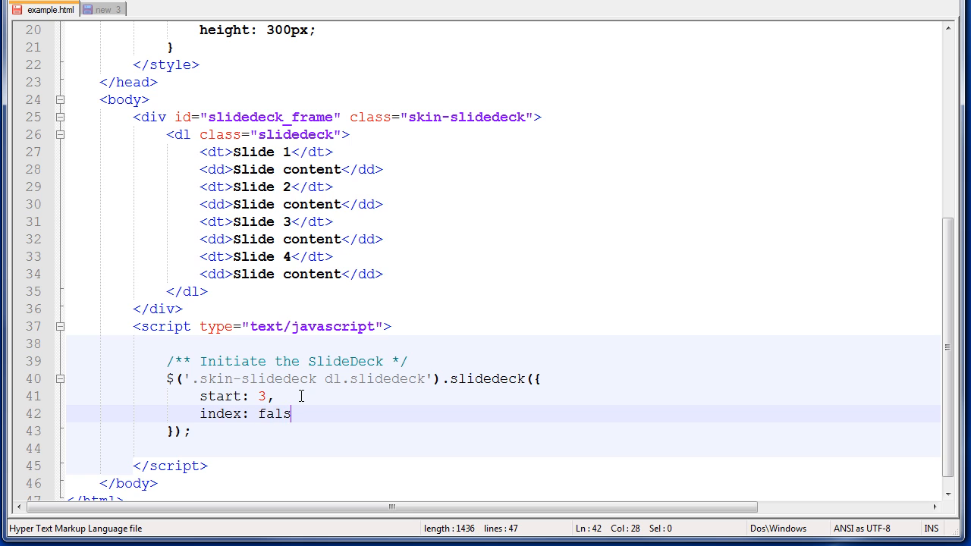
pyautogui.write('e')
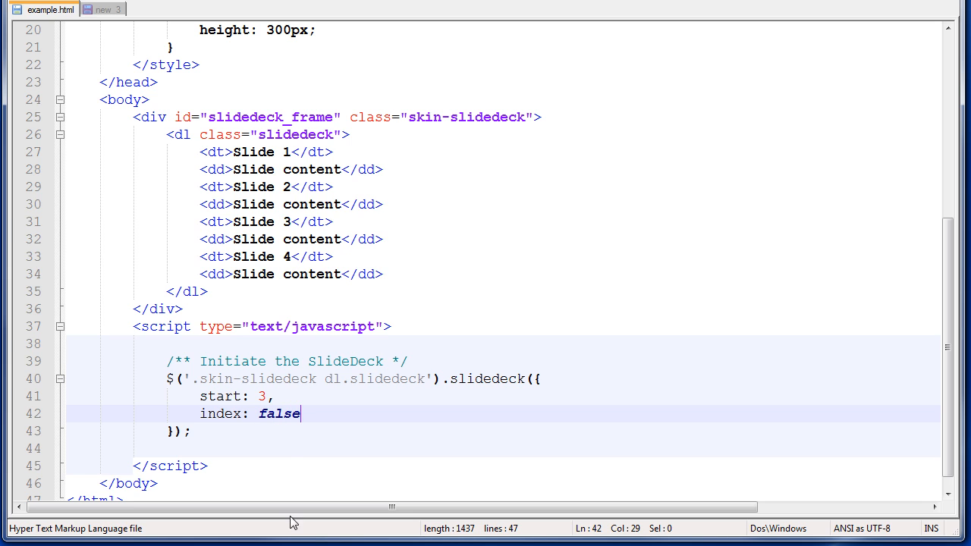
pyautogui.click(107, 10)
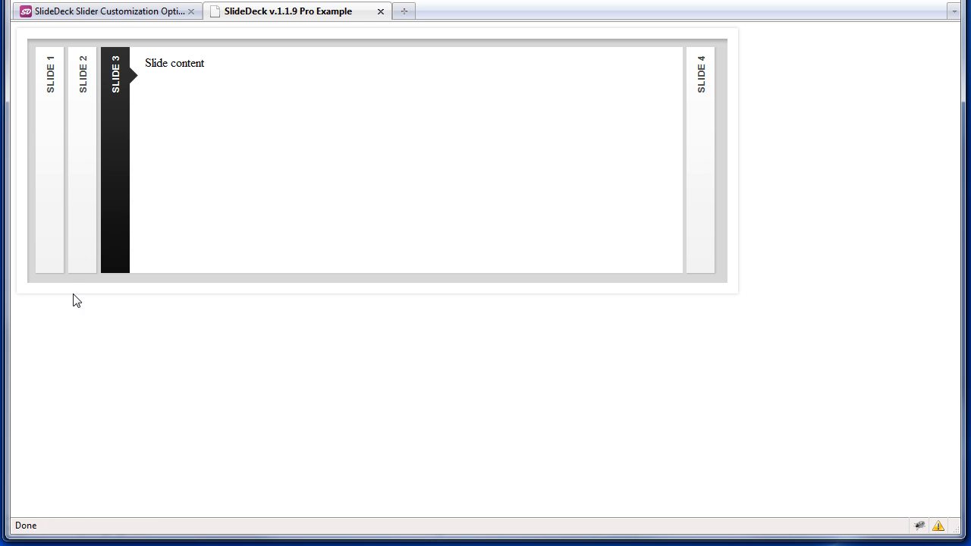
pyautogui.moveTo(711, 251)
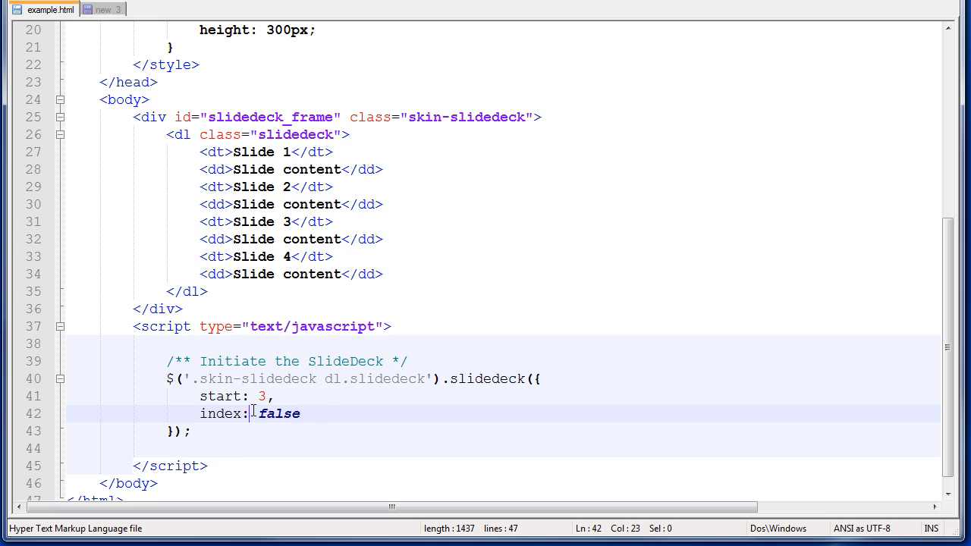
# - Replace false with the label array [ 'A', '2', 'iii' ]
pyautogui.doubleClick(280, 414)
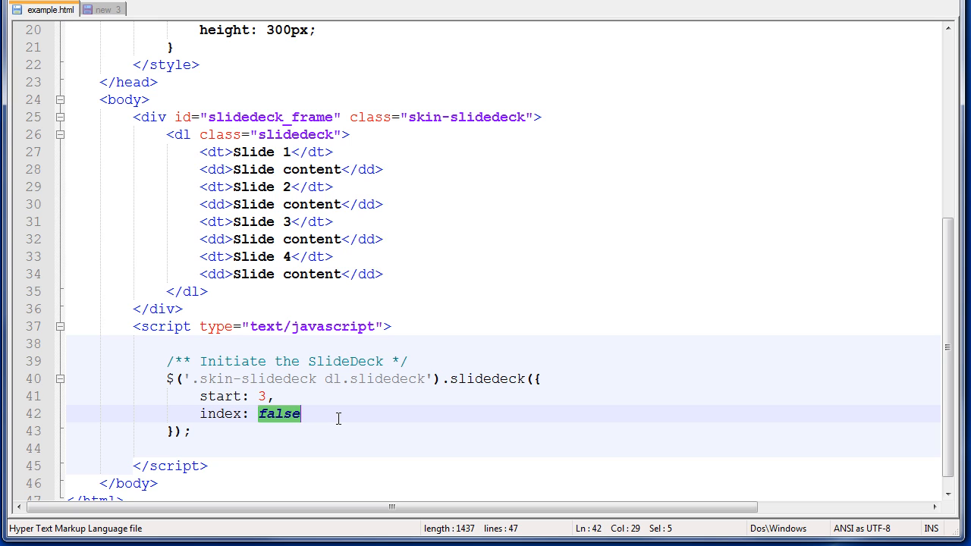
pyautogui.write('[ ]')
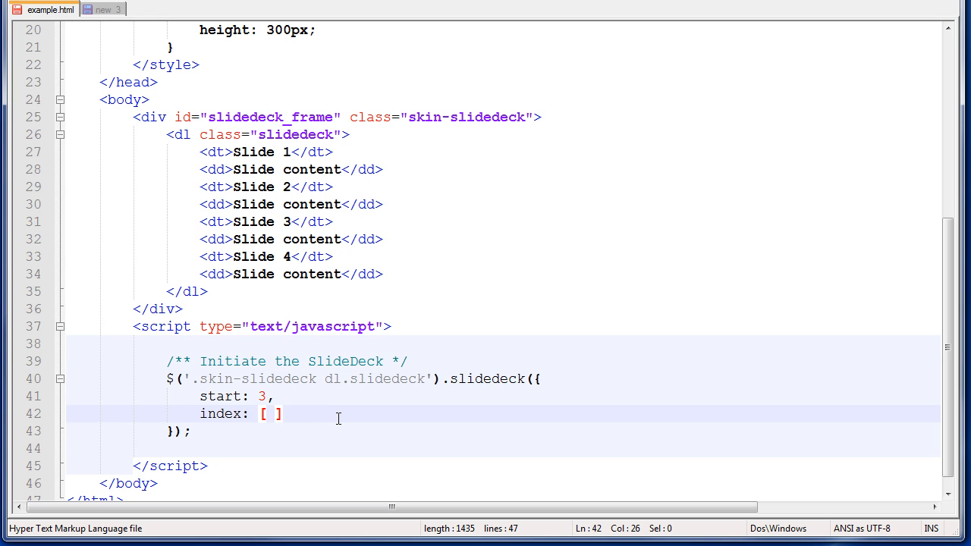
pyautogui.write("',")
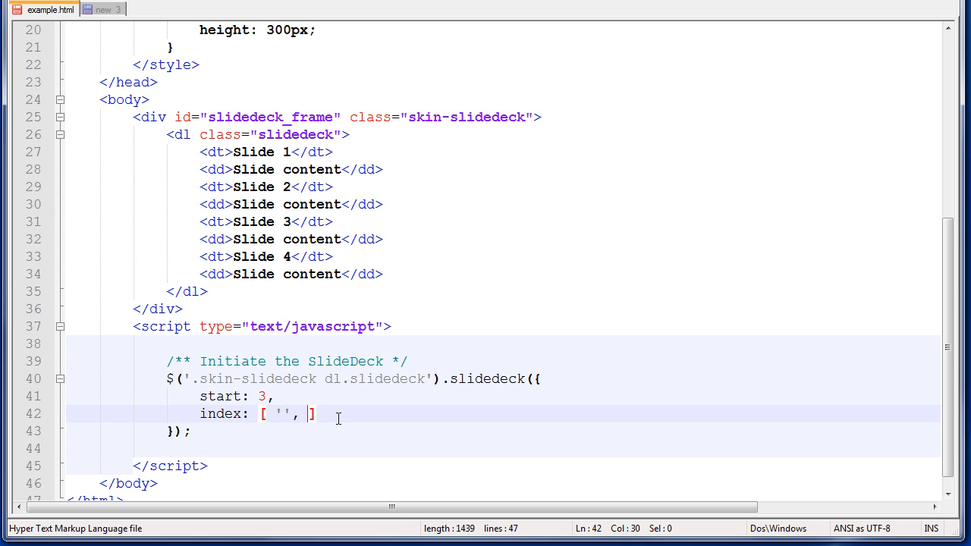
pyautogui.write("''")
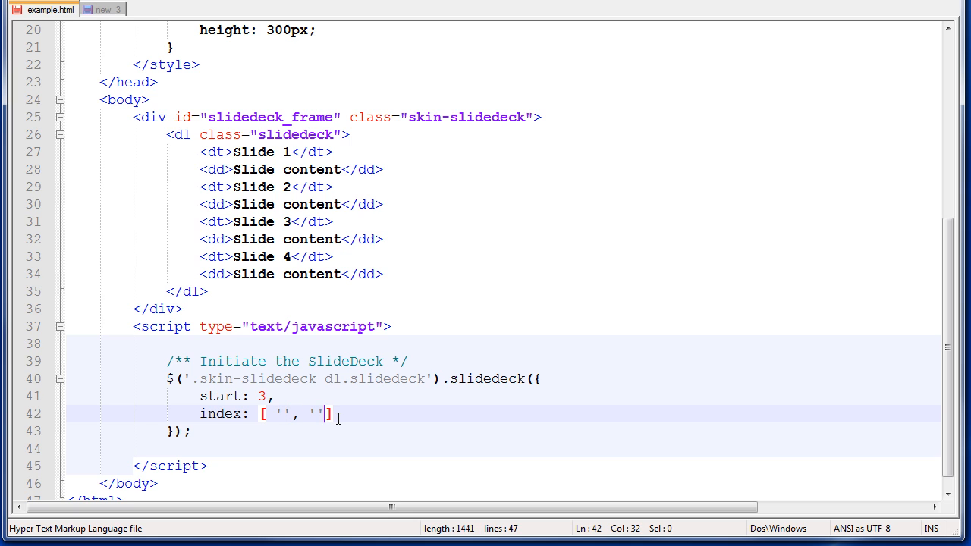
pyautogui.write(",''")
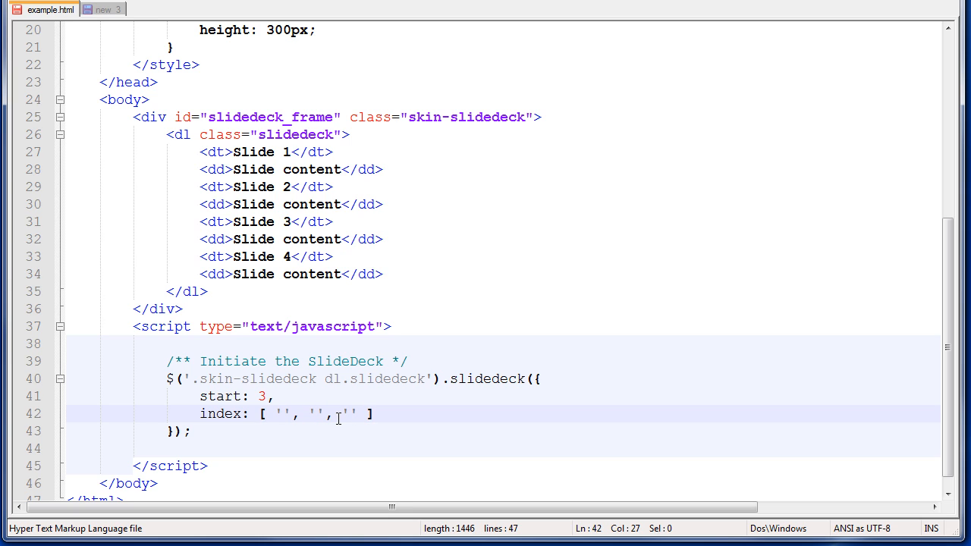
pyautogui.write('A')
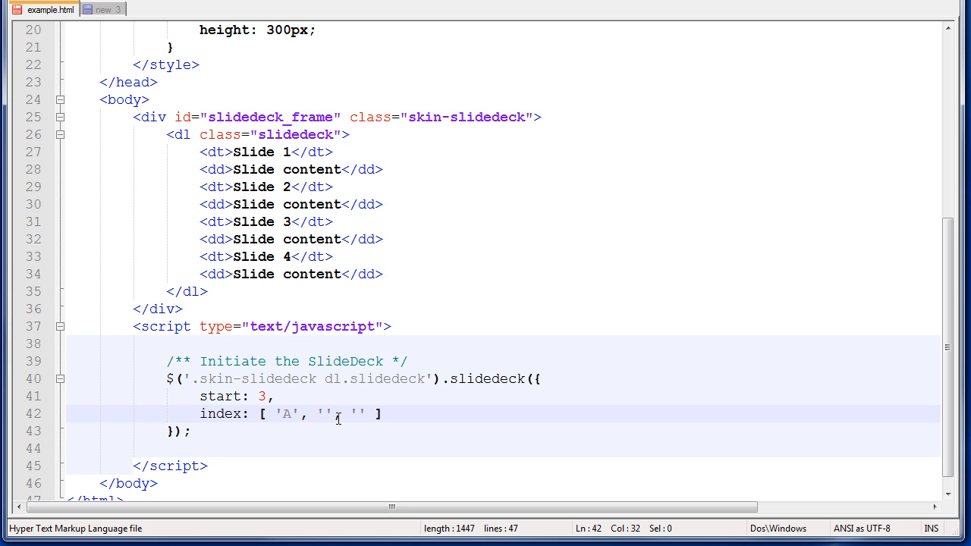
pyautogui.write('2')
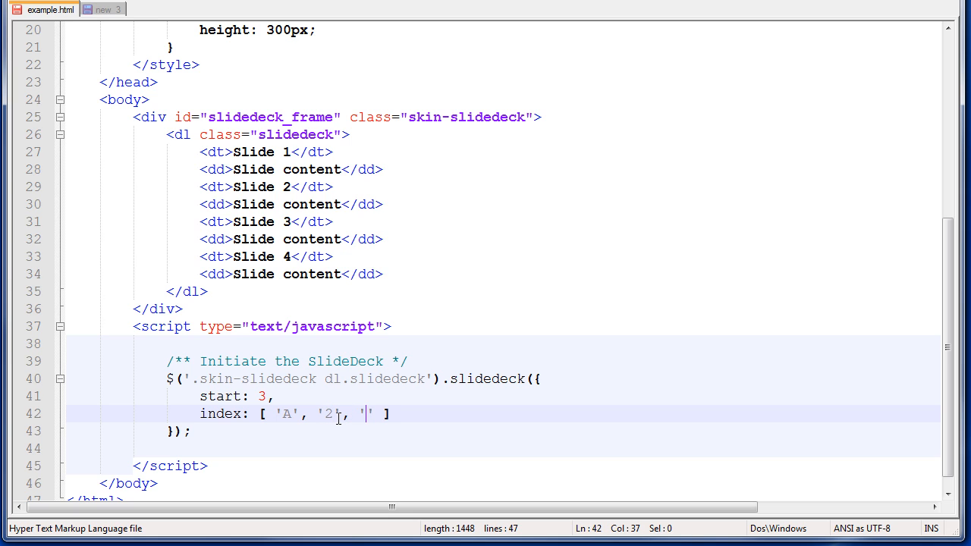
pyautogui.write('ii')
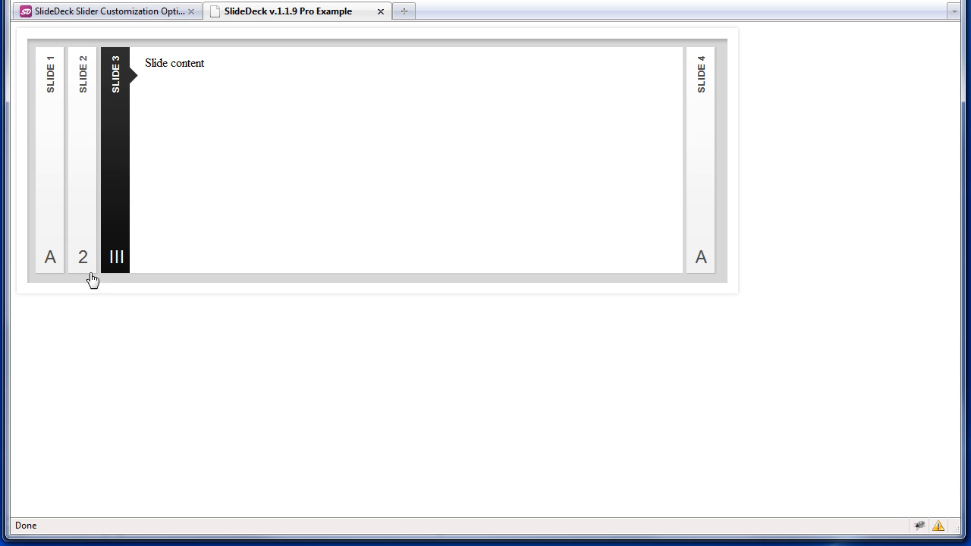
pyautogui.moveTo(755, 334)
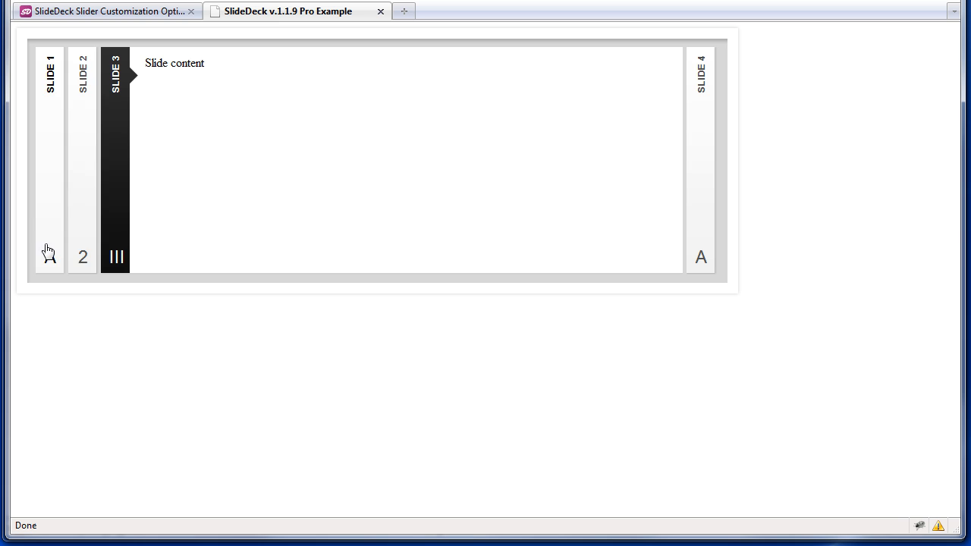
pyautogui.moveTo(54, 270)
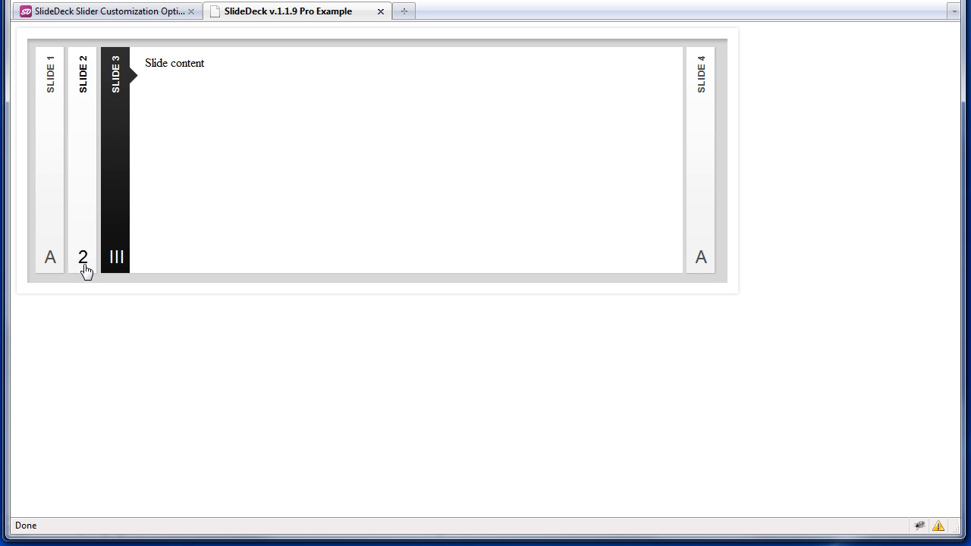
pyautogui.moveTo(90, 255)
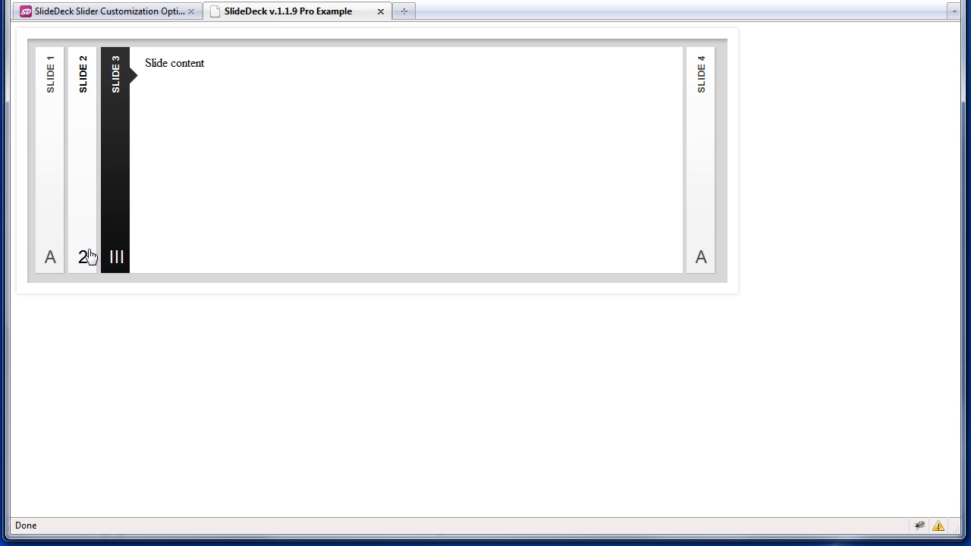
pyautogui.moveTo(55, 284)
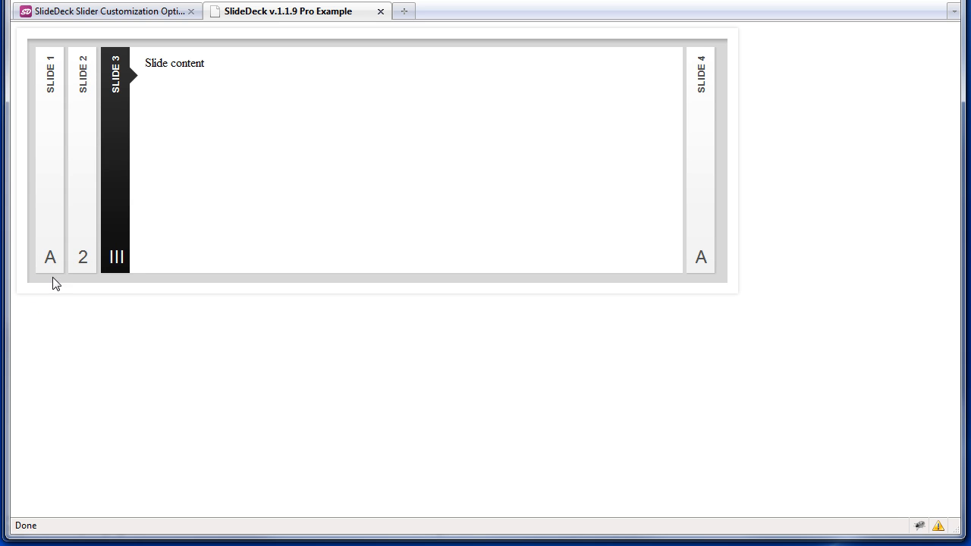
pyautogui.moveTo(931, 264)
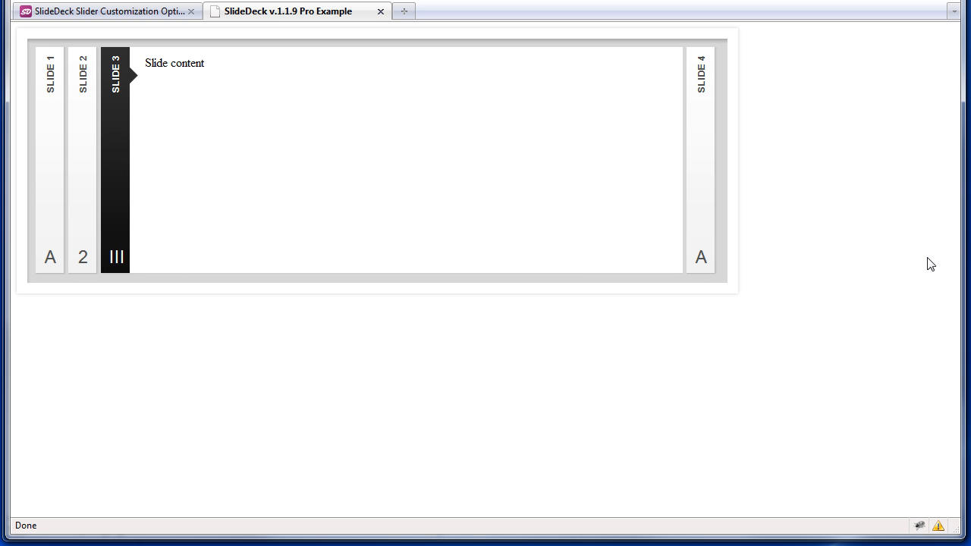
pyautogui.moveTo(709, 377)
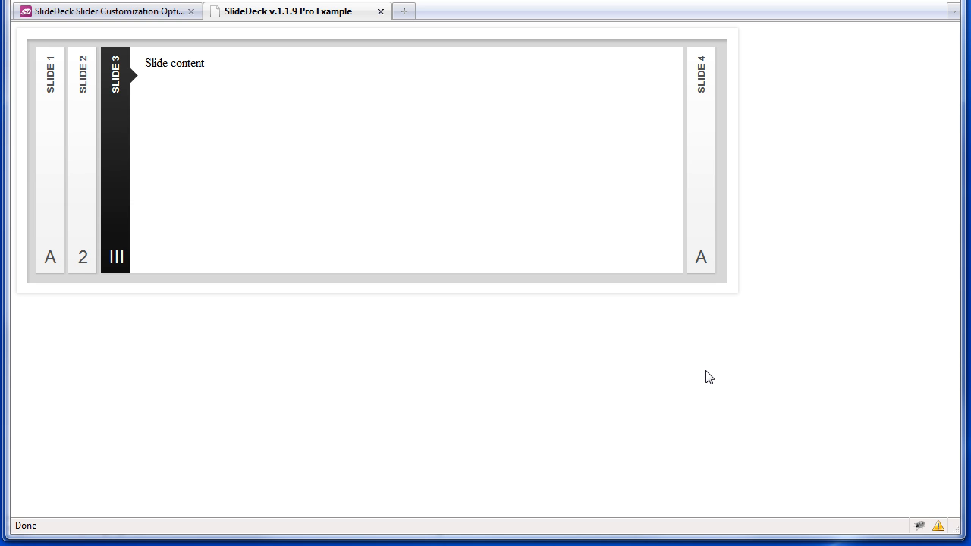
pyautogui.moveTo(489, 335)
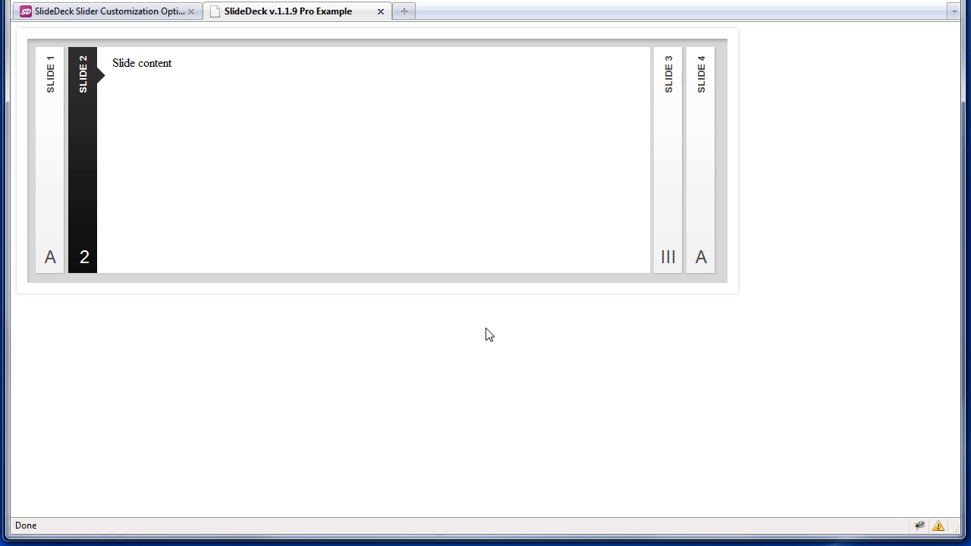
# - Return to the SlideDeck options documentation tab showing the index entry
pyautogui.click(106, 10)
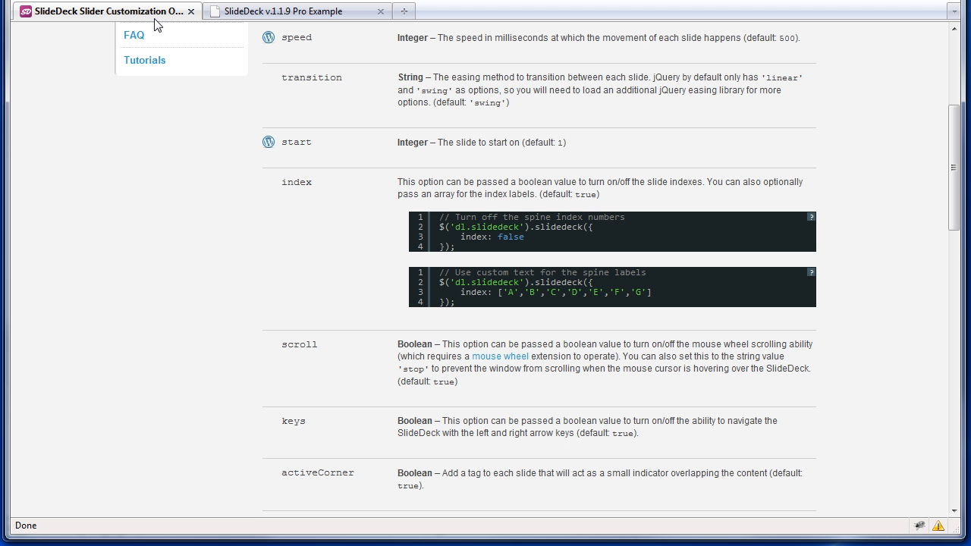
# - Scroll the docs down to the keys option and highlight its Boolean type
pyautogui.scroll(-3)
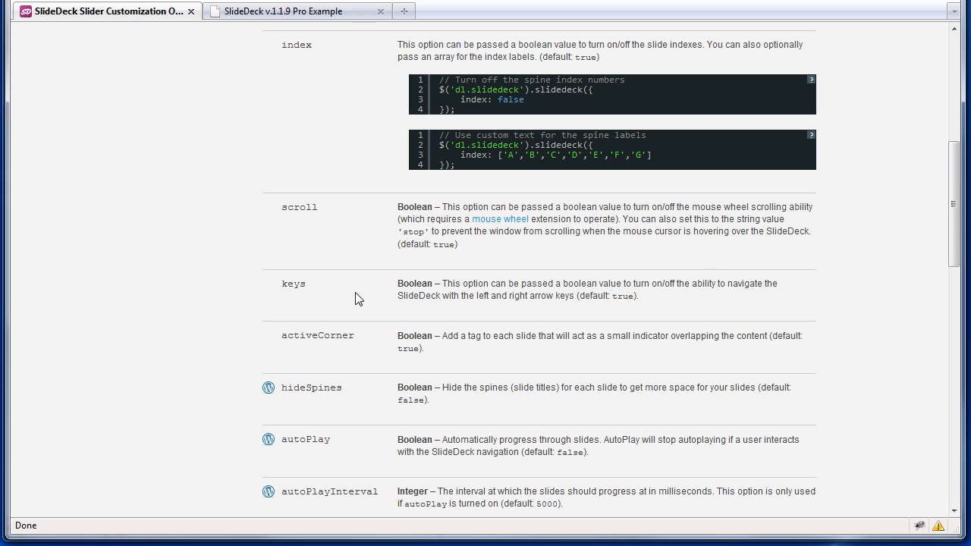
pyautogui.doubleClick(415, 283)
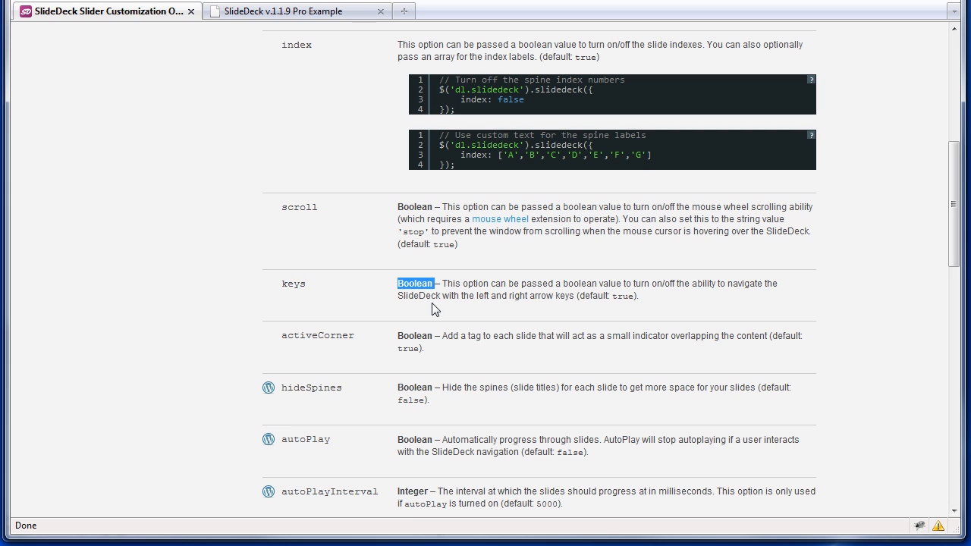
pyautogui.moveTo(548, 318)
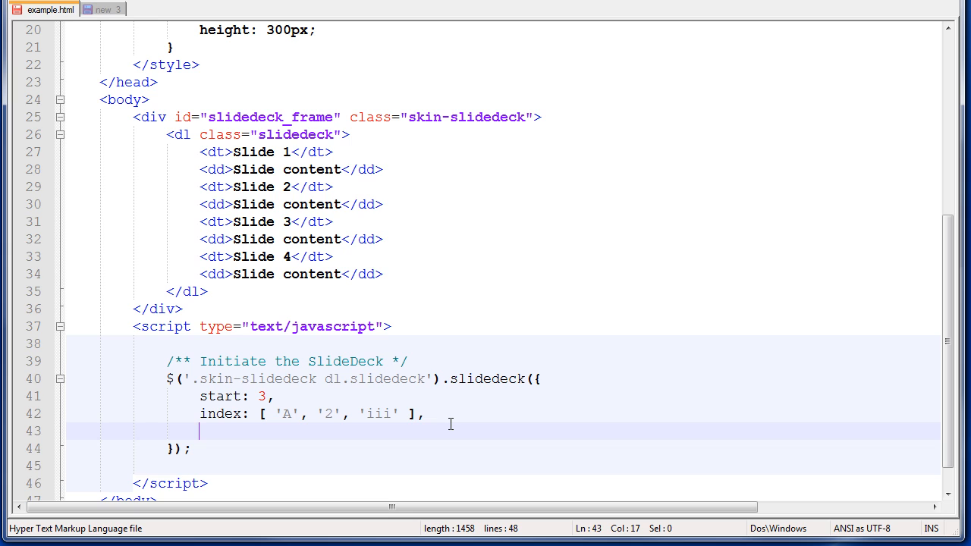
# - Type keys: false on the line after index, then switch to the browser preview
pyautogui.write('keys:')
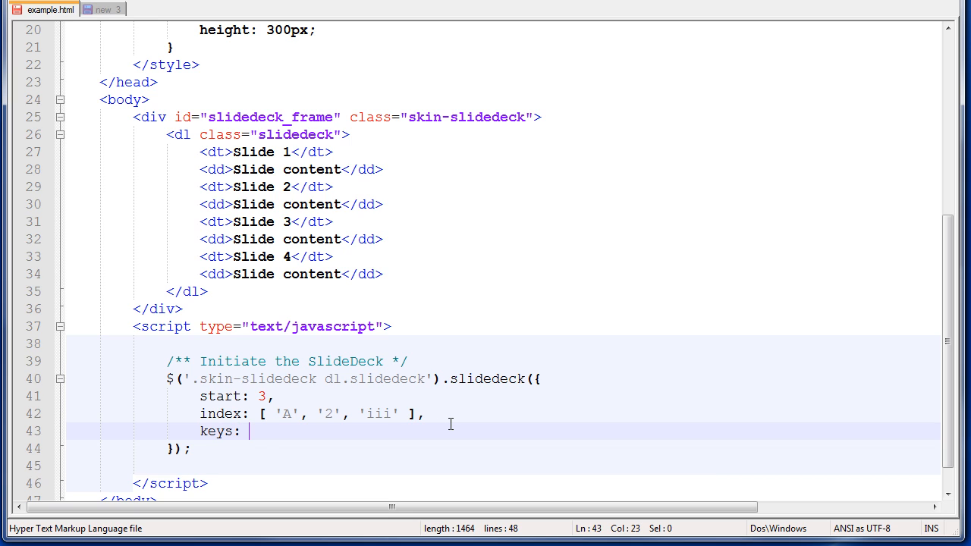
pyautogui.write('false')
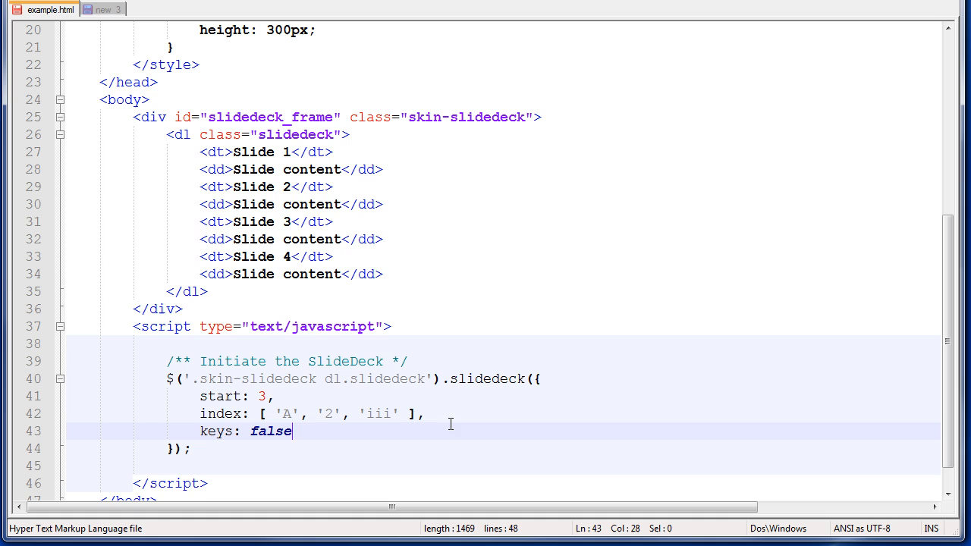
pyautogui.moveTo(444, 430)
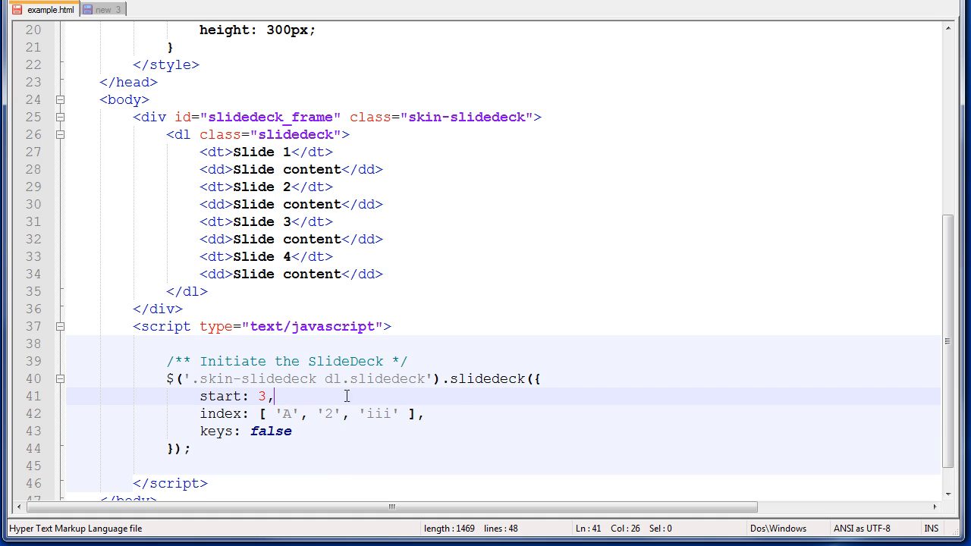
pyautogui.click(292, 431)
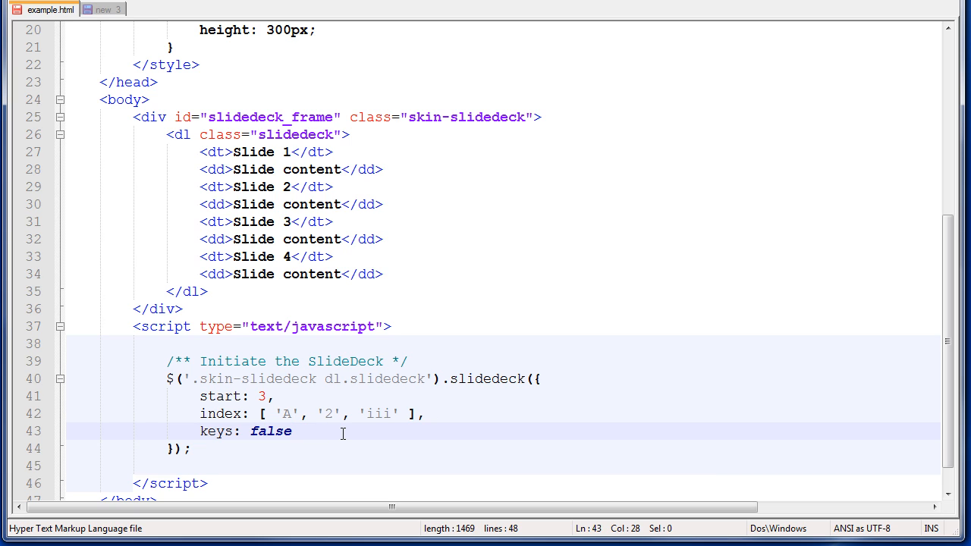
pyautogui.moveTo(334, 433)
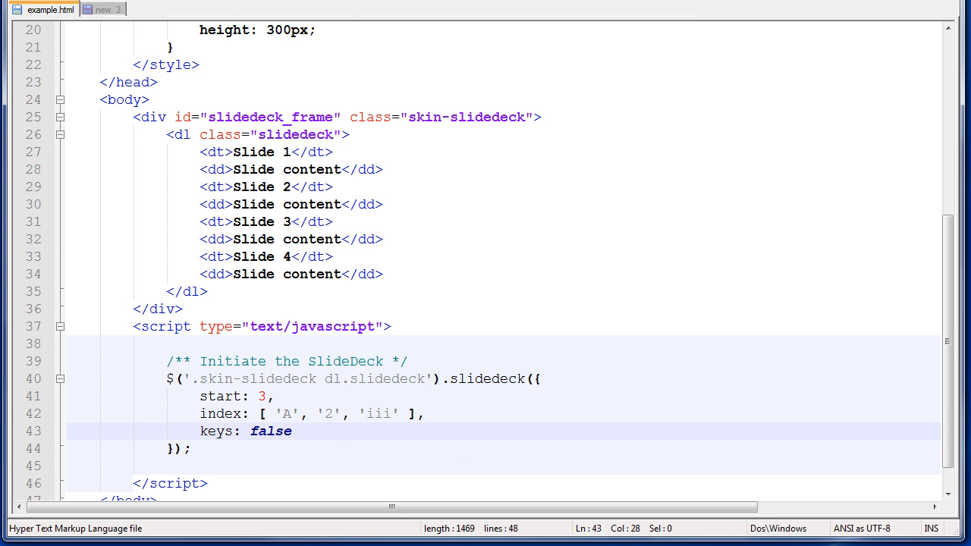
pyautogui.click(289, 10)
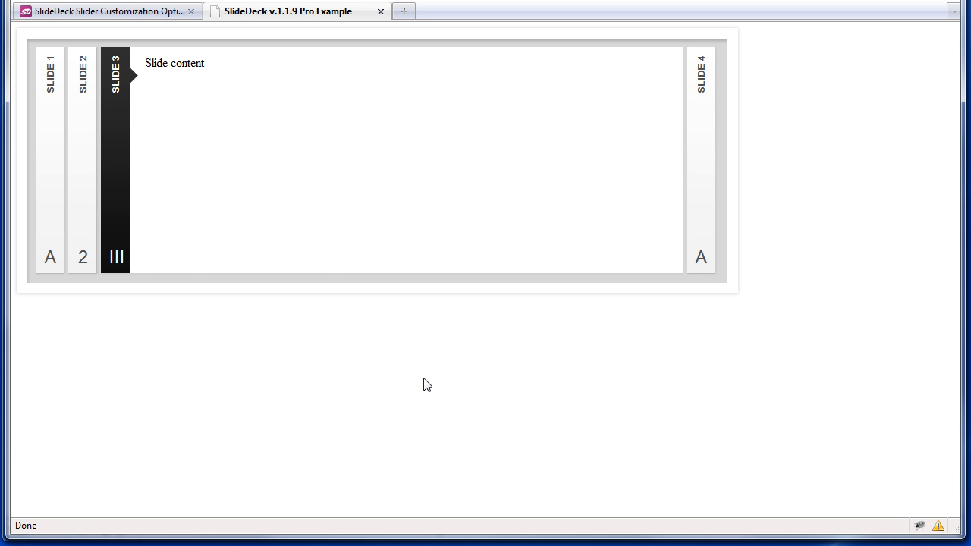
pyautogui.moveTo(280, 362)
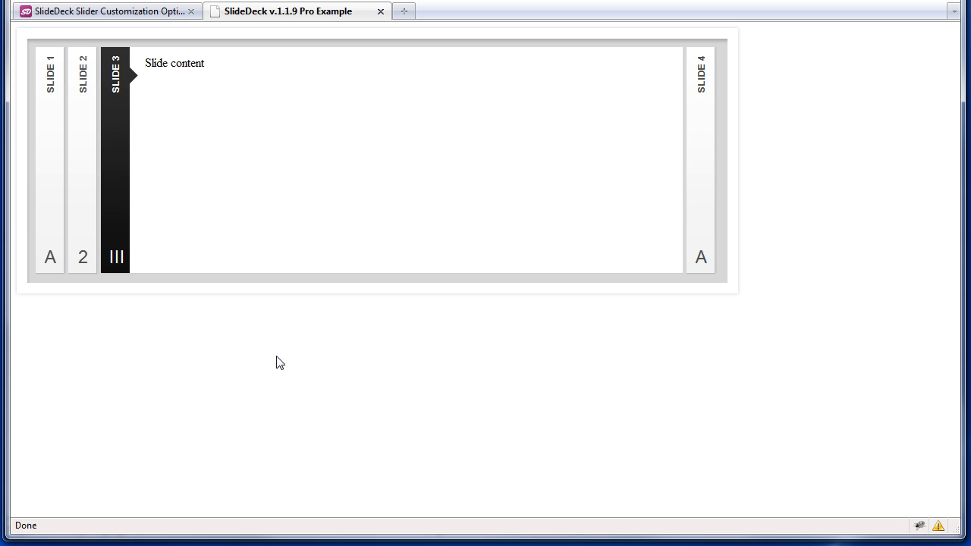
pyautogui.moveTo(740, 404)
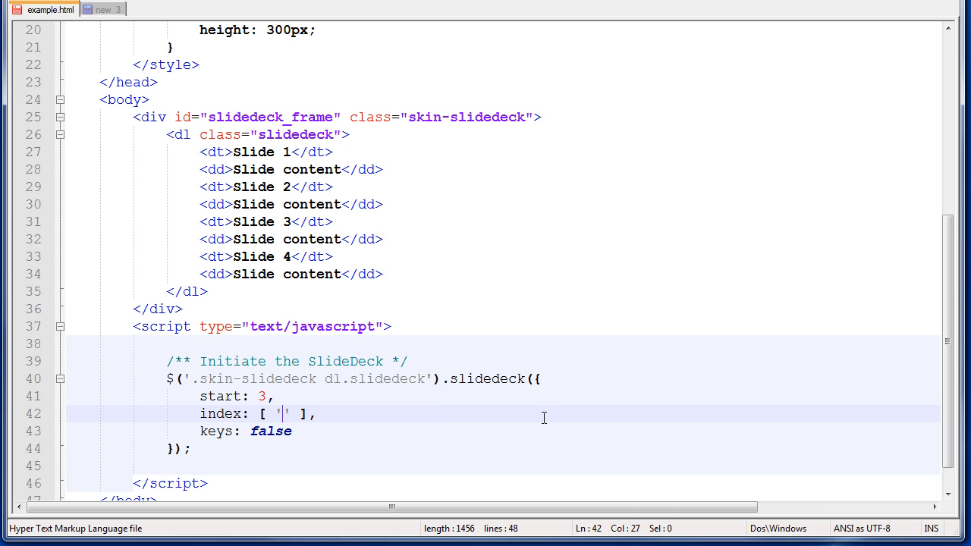
# - Change the index labels to ['A', 'a'] and resume editing after the keys: false line
pyautogui.write('A')
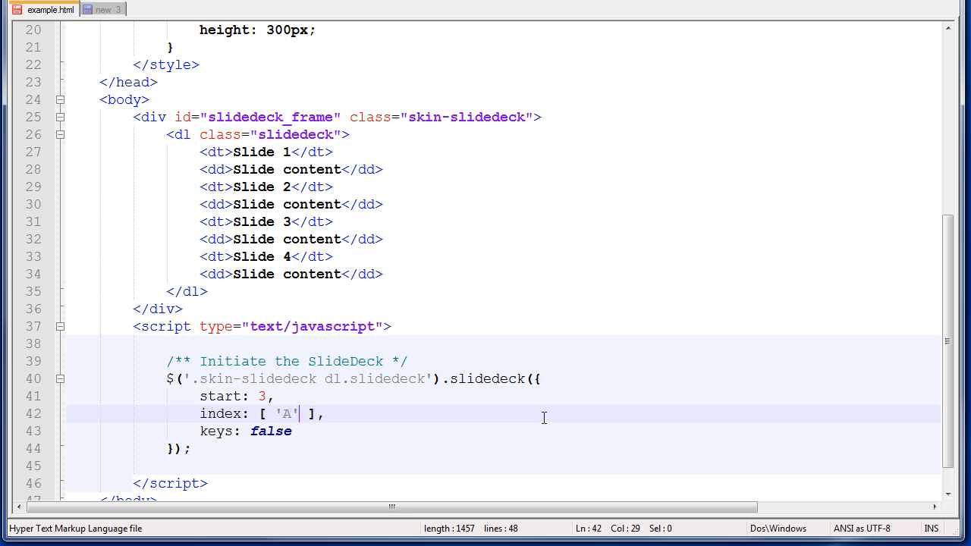
pyautogui.write(", 'a'")
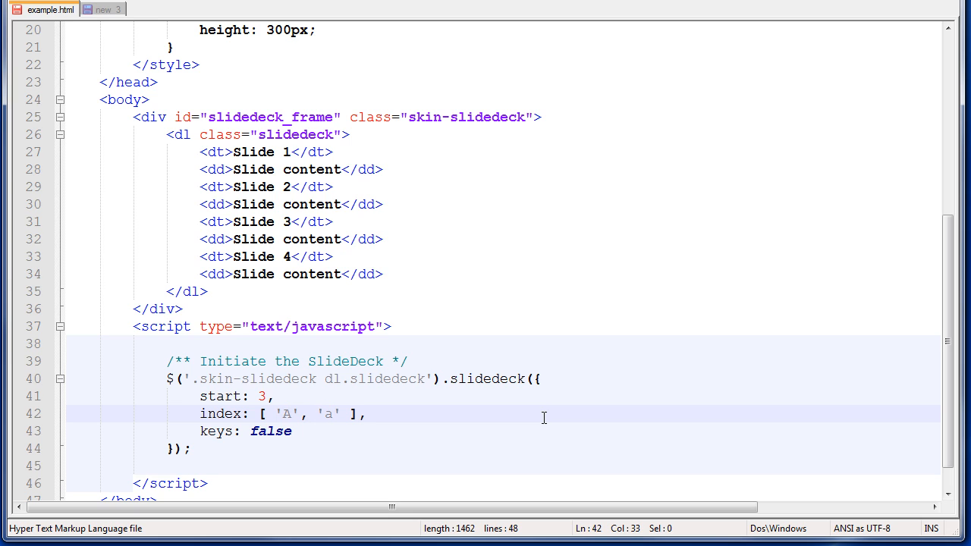
pyautogui.click(293, 431)
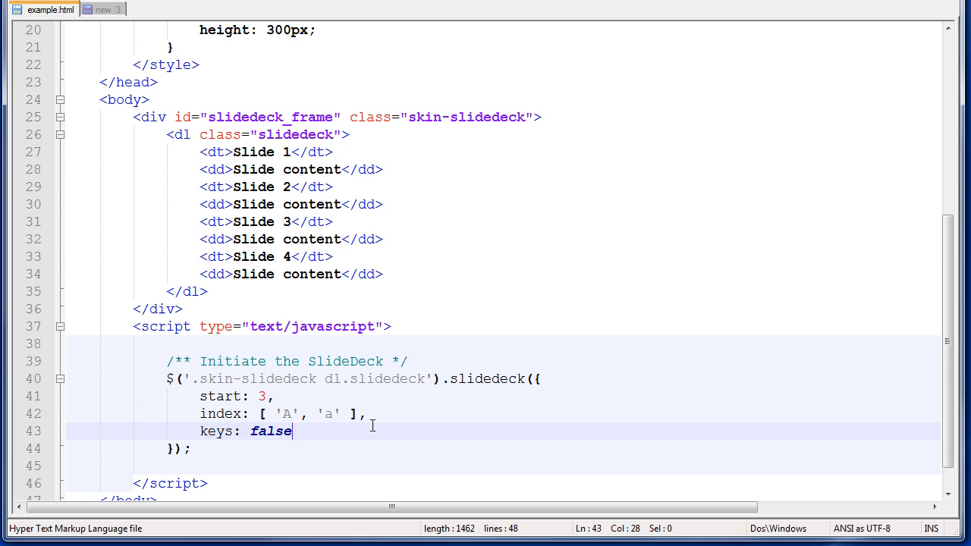
pyautogui.scroll(-3)
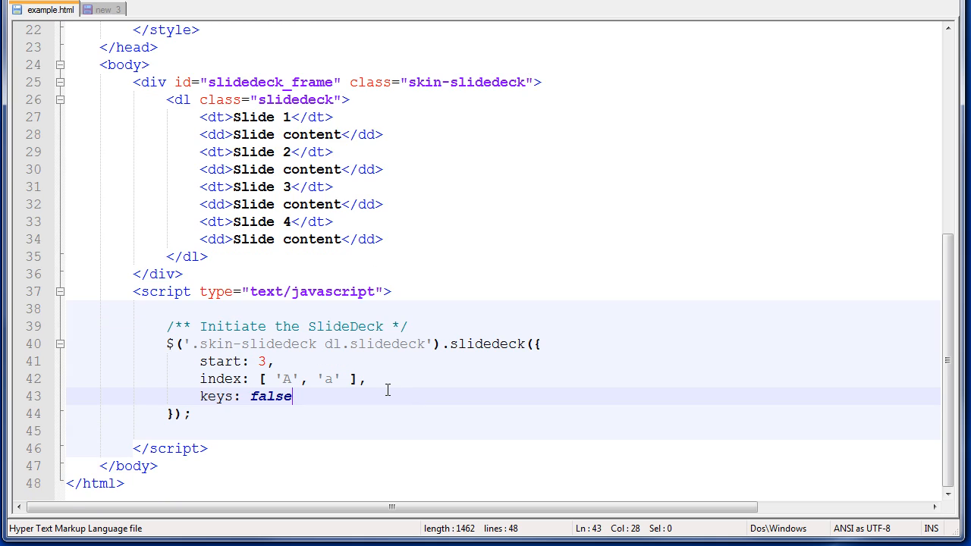
pyautogui.moveTo(324, 400)
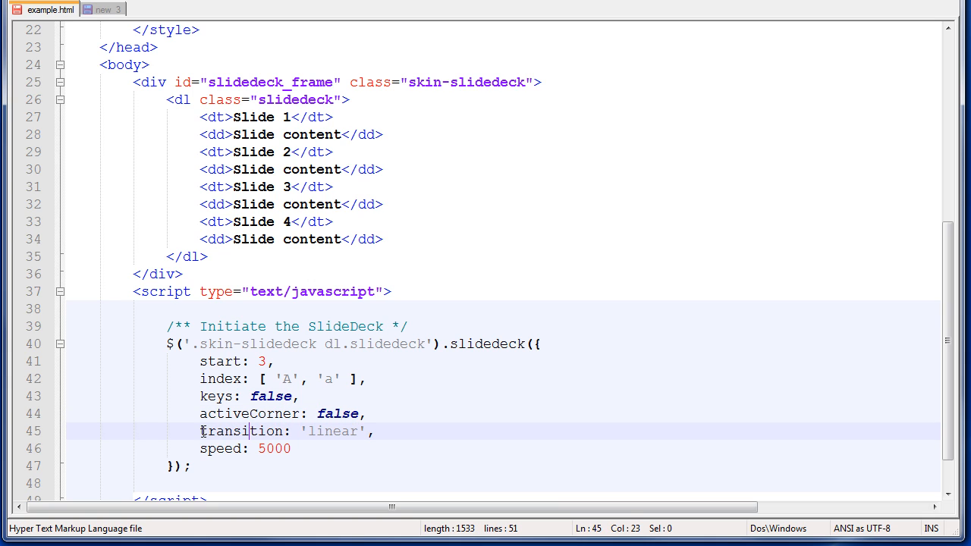
pyautogui.moveTo(91, 429)
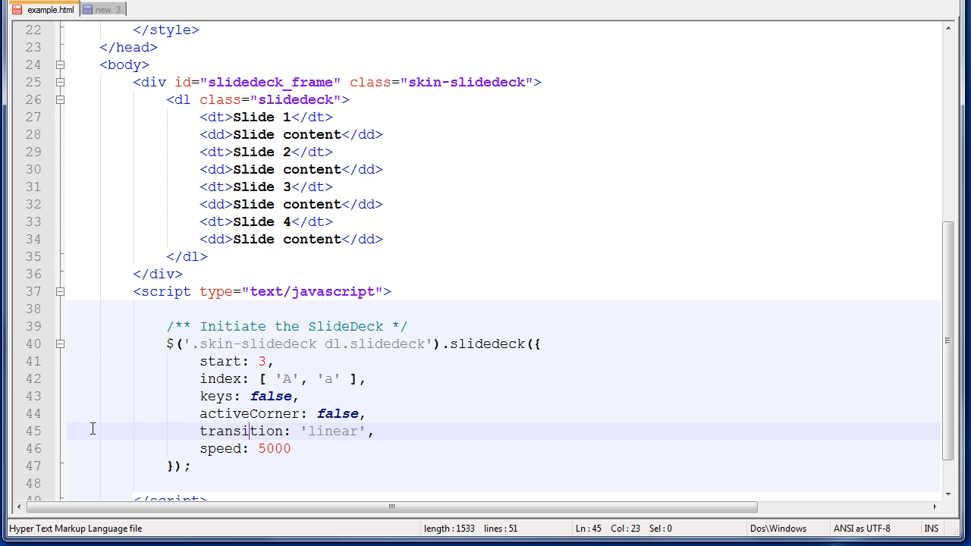
pyautogui.moveTo(567, 432)
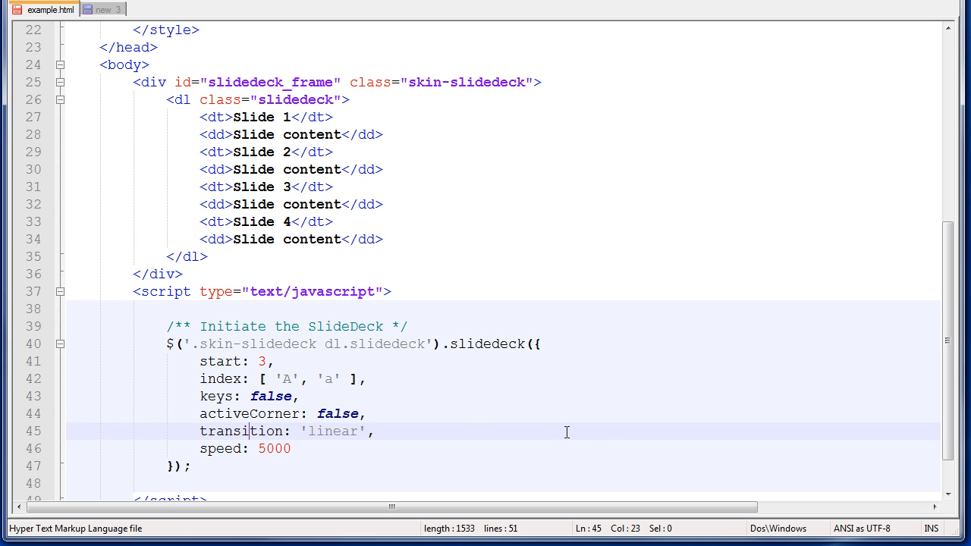
pyautogui.click(264, 448)
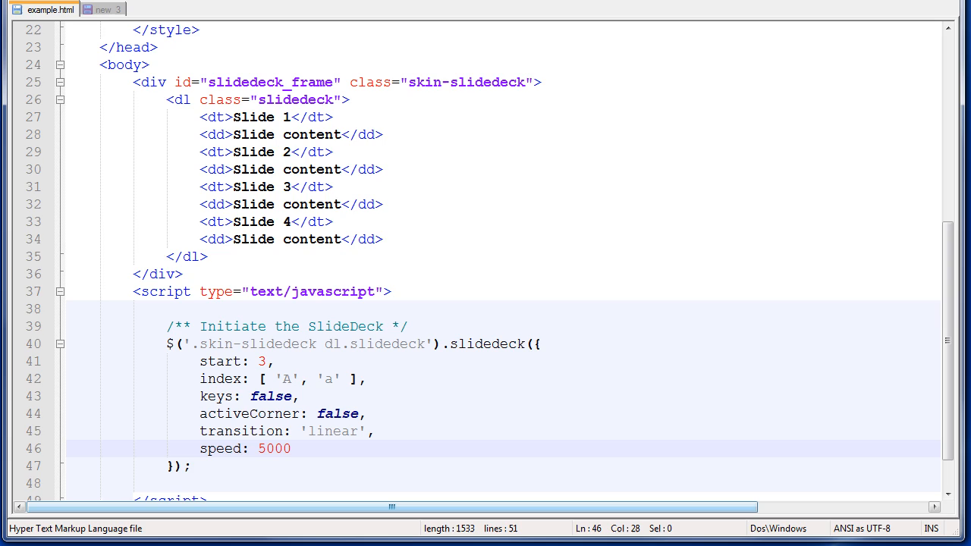
# - In Firefox, open slide 2 of the deck to watch the transition
pyautogui.click(286, 11)
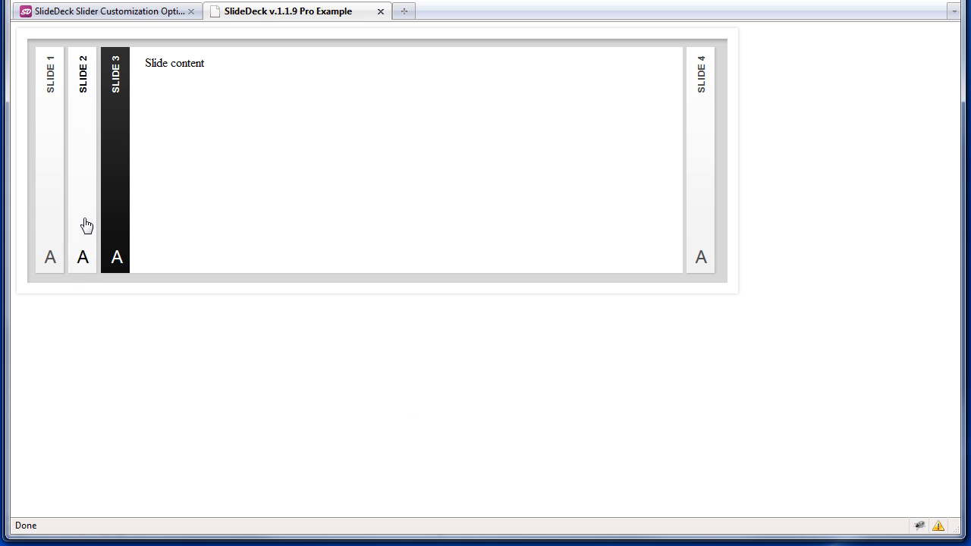
pyautogui.click(83, 151)
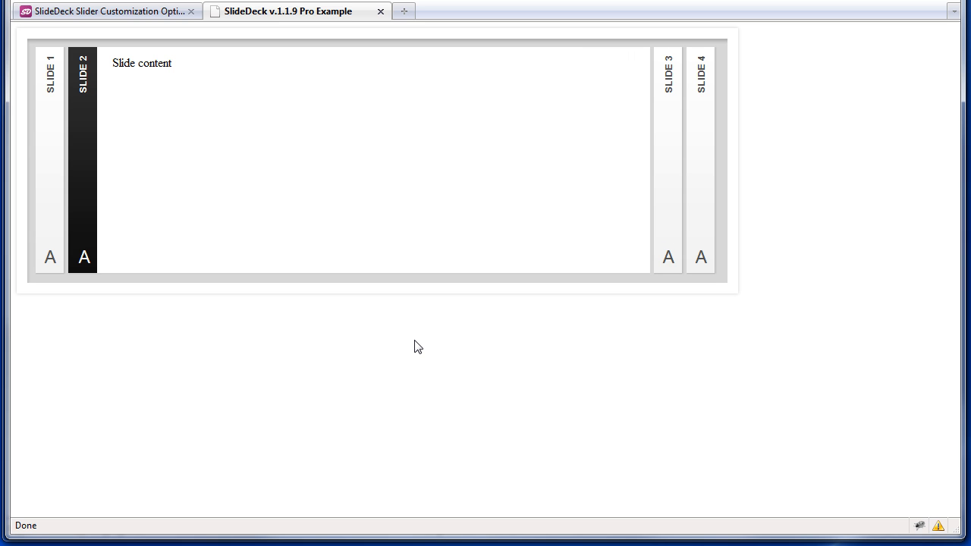
pyautogui.moveTo(49, 258)
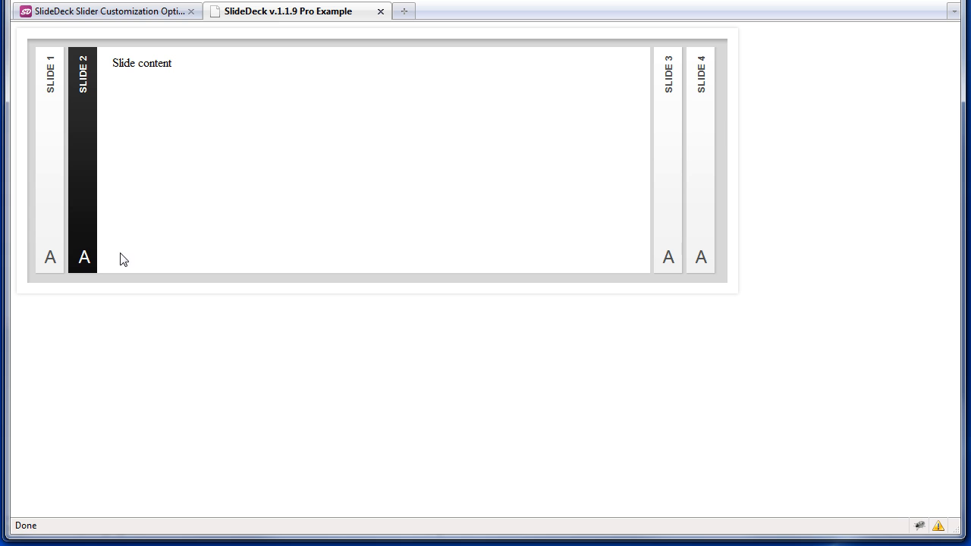
pyautogui.moveTo(355, 382)
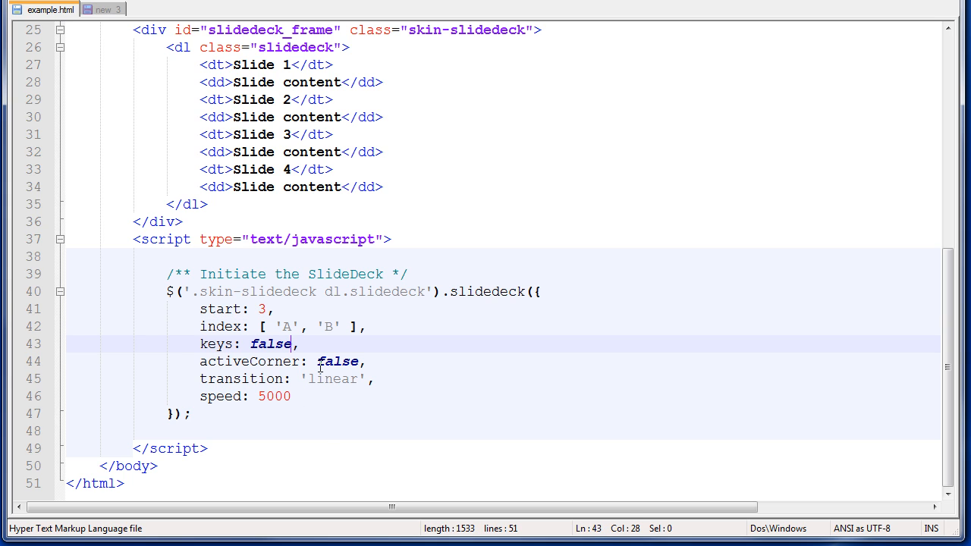
pyautogui.doubleClick(333, 378)
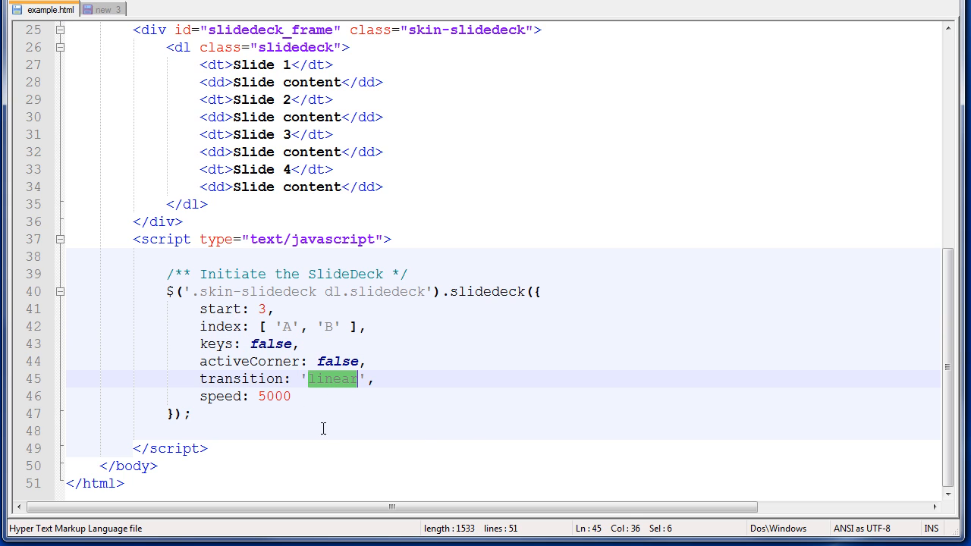
pyautogui.click(290, 396)
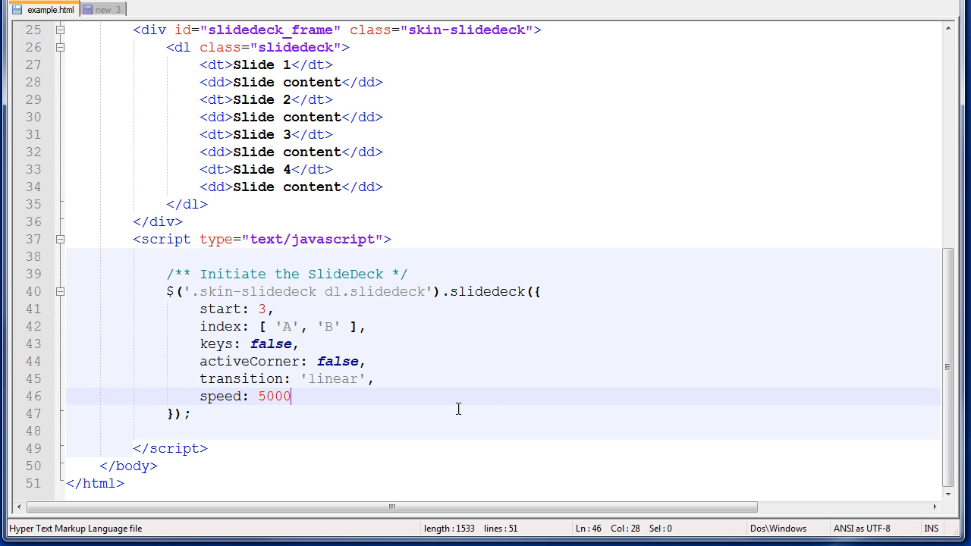
pyautogui.moveTo(652, 434)
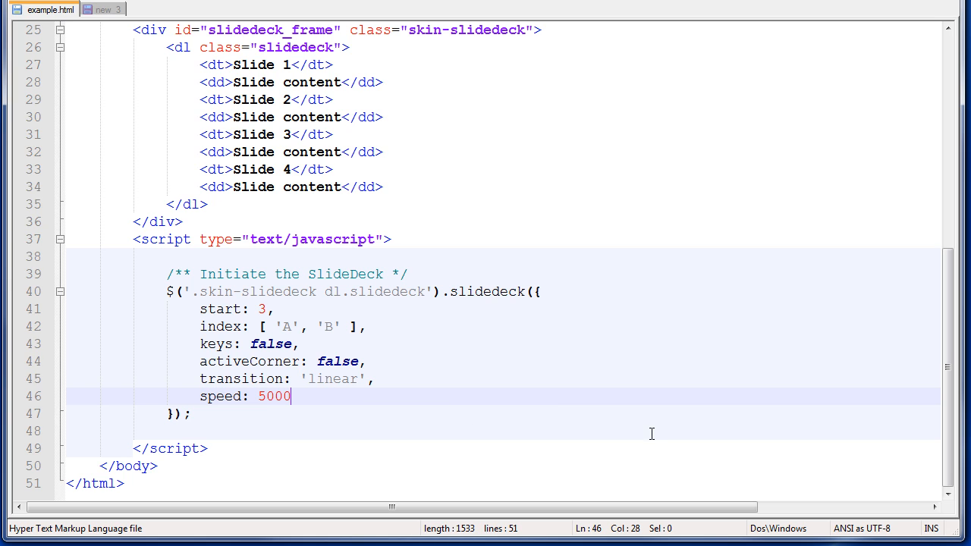